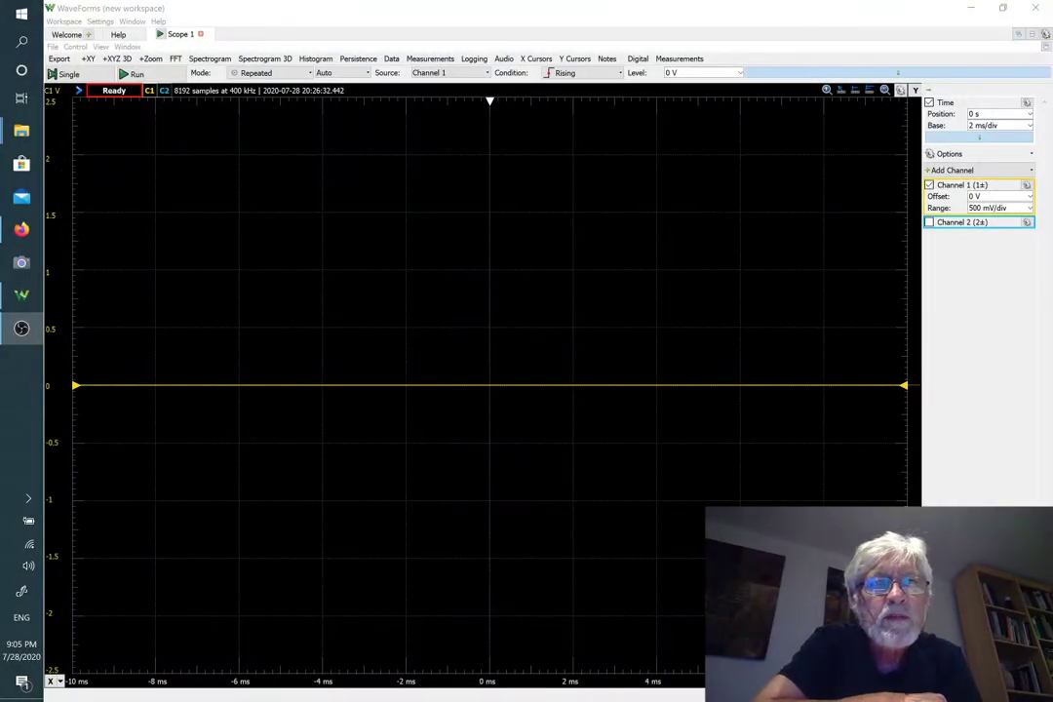
mouse_move(763, 117)
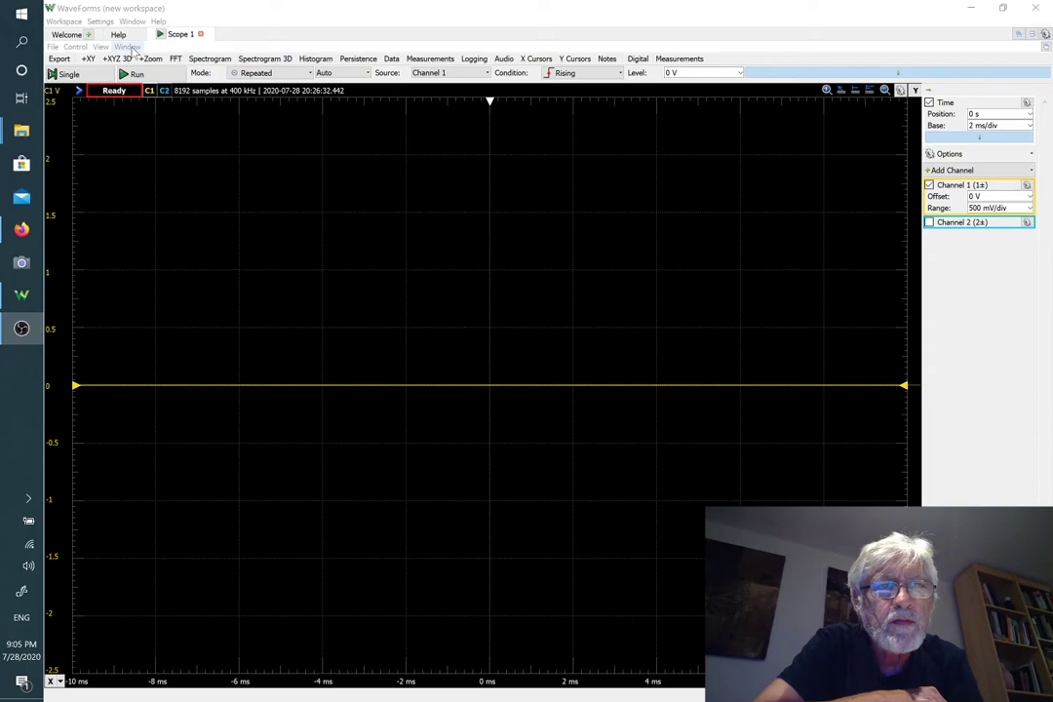
Show the list of open windows to reach the Welcome page.
click(127, 47)
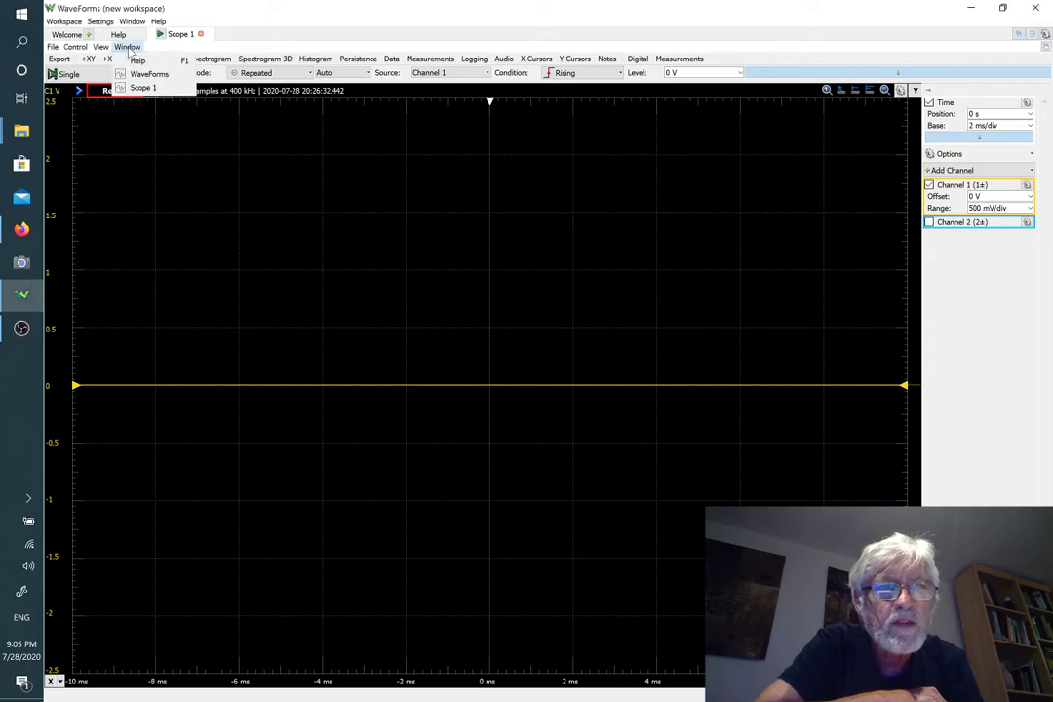
mouse_move(148, 74)
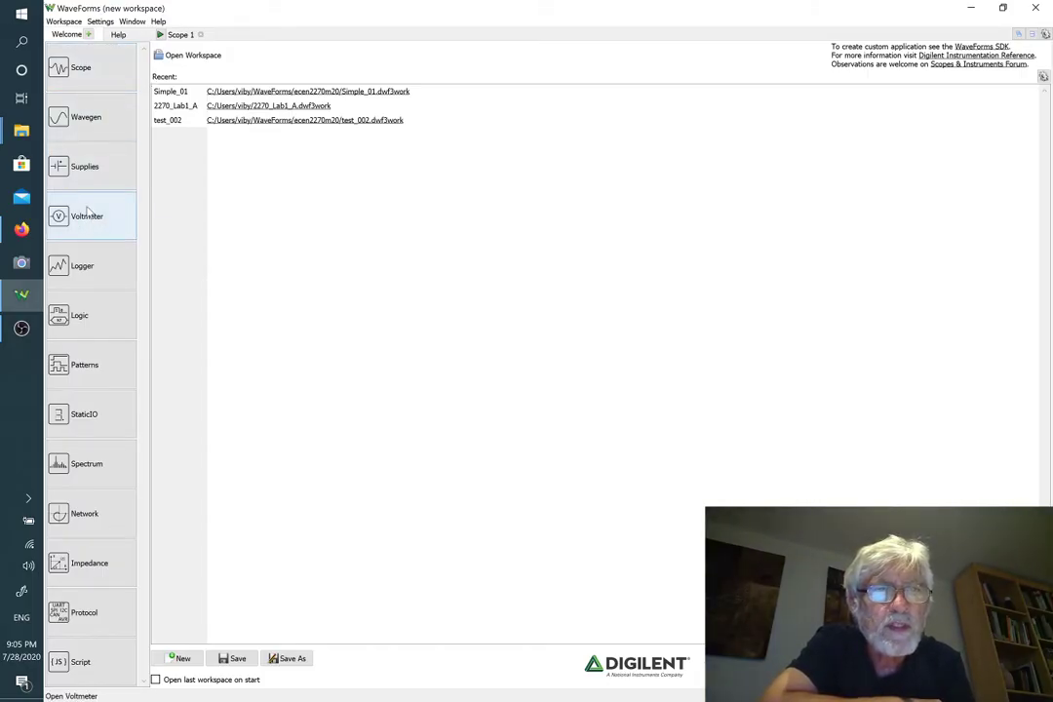
mouse_move(86, 216)
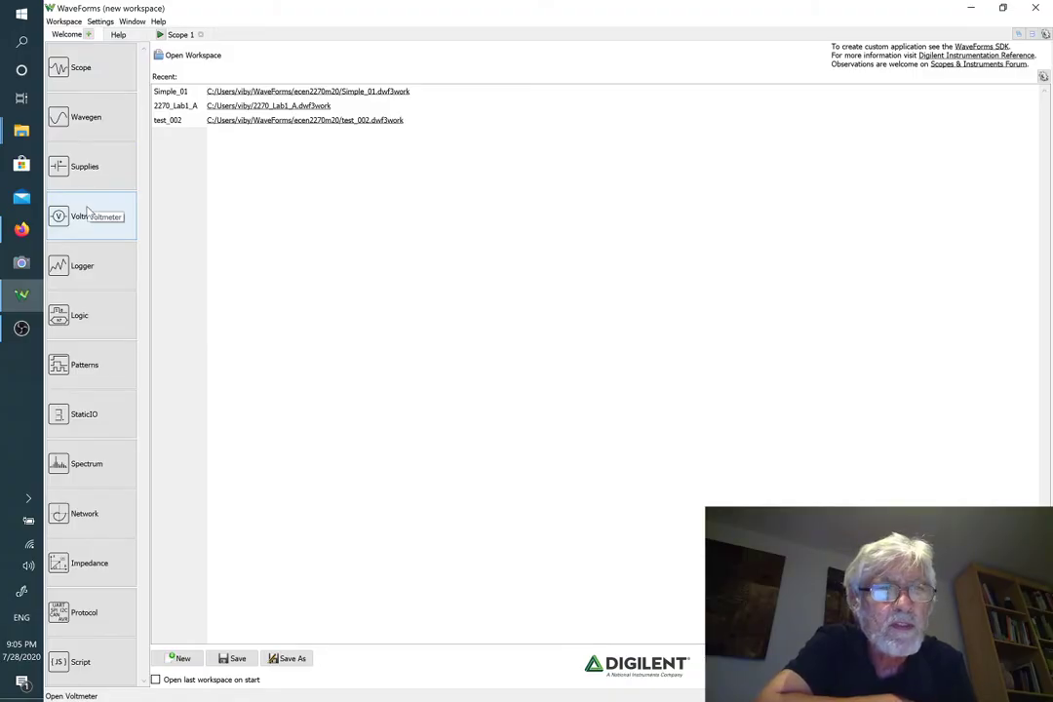
mouse_move(85, 166)
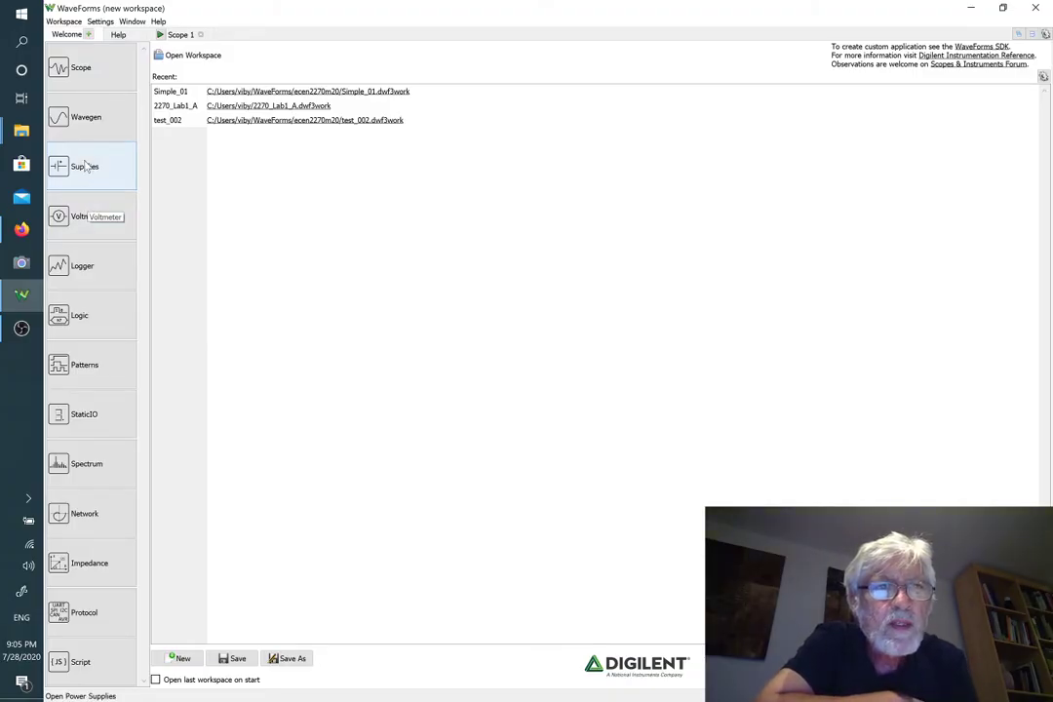
Create Wavegen 1 and set Channel 1 to a 1 kHz sine.
click(85, 117)
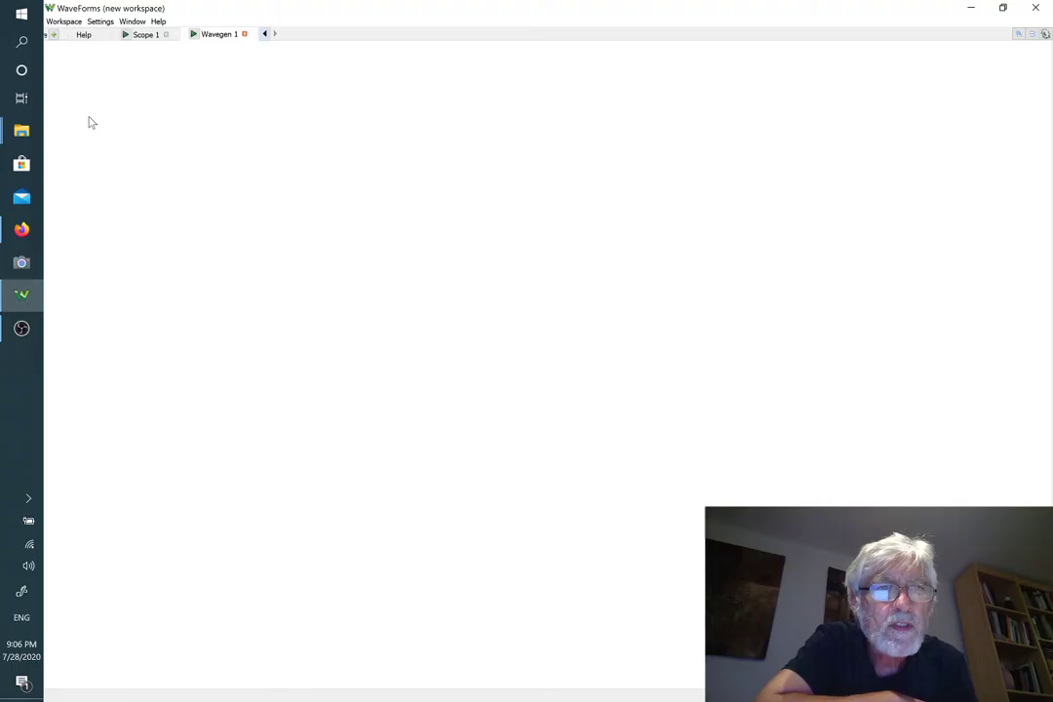
click(220, 34)
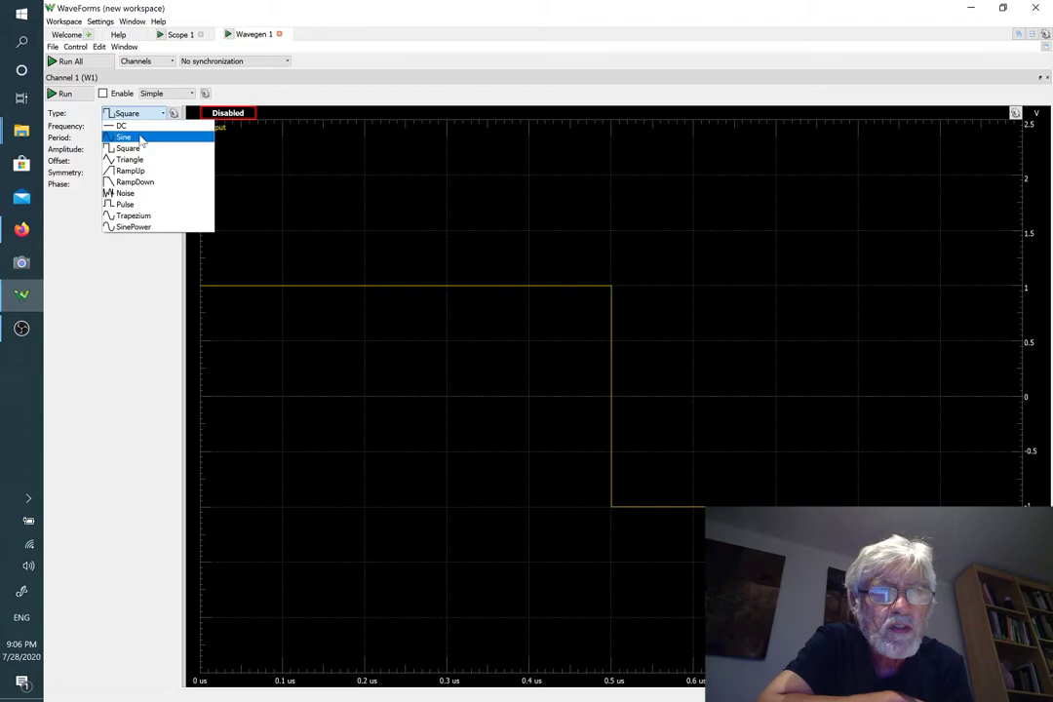
click(124, 137)
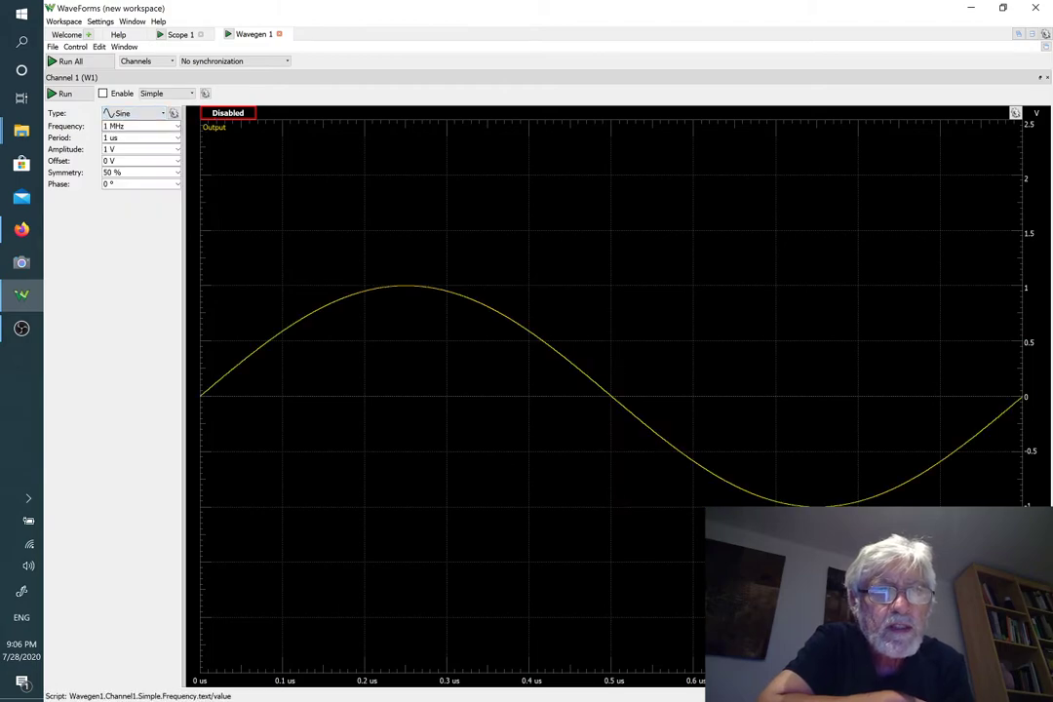
click(178, 126)
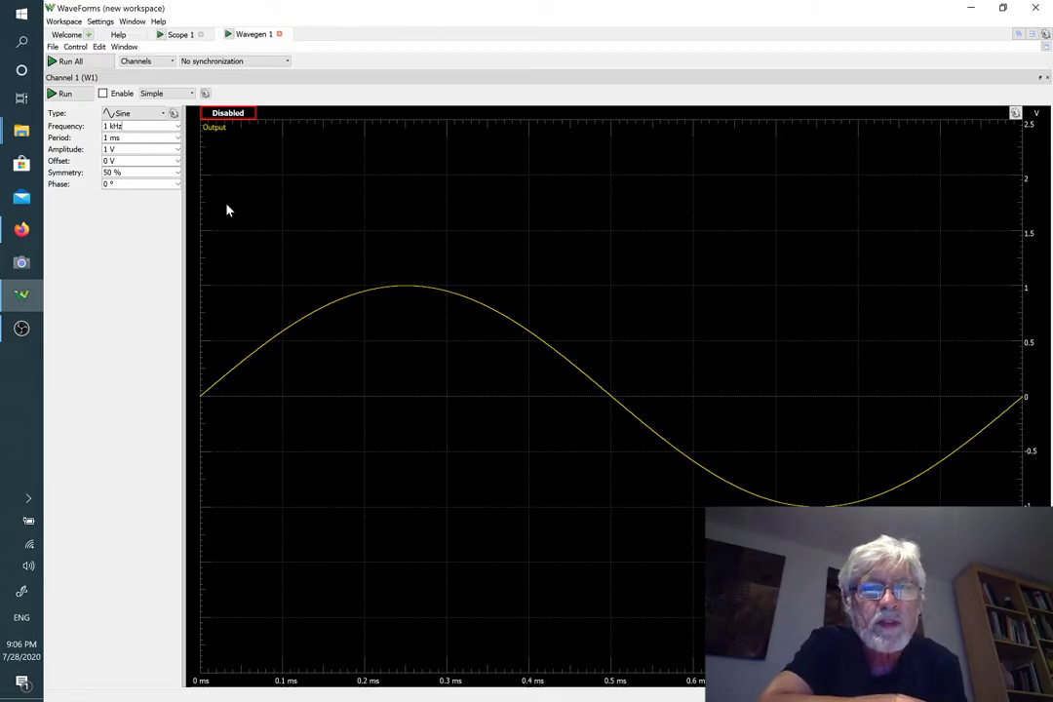
mouse_move(436, 287)
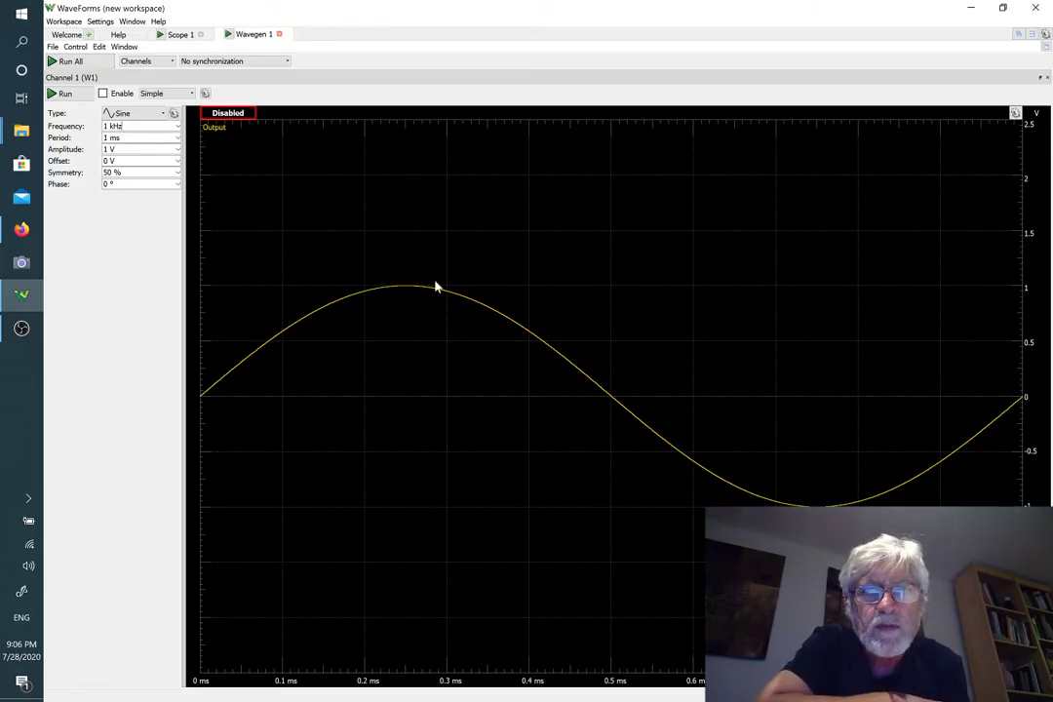
mouse_move(695, 431)
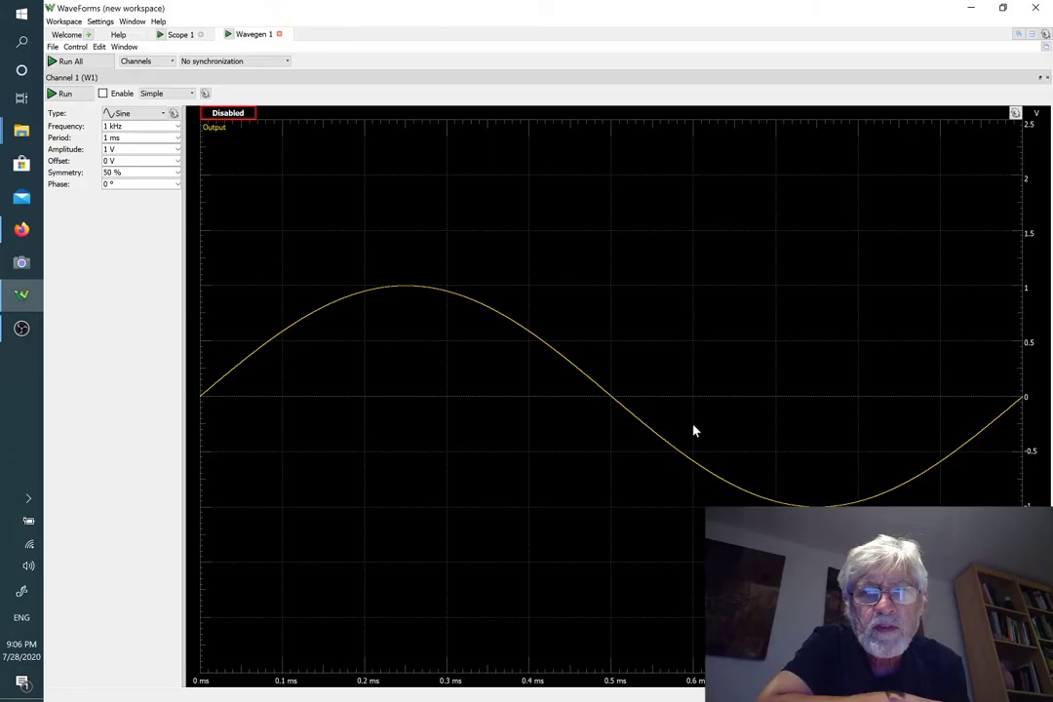
mouse_move(941, 478)
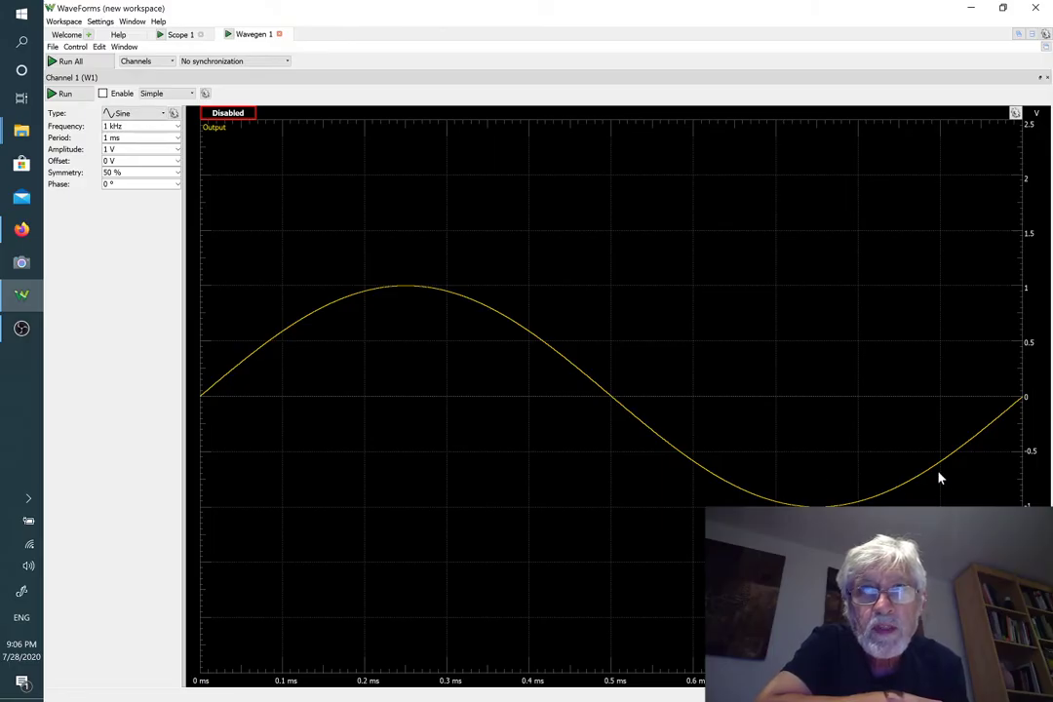
mouse_move(73, 254)
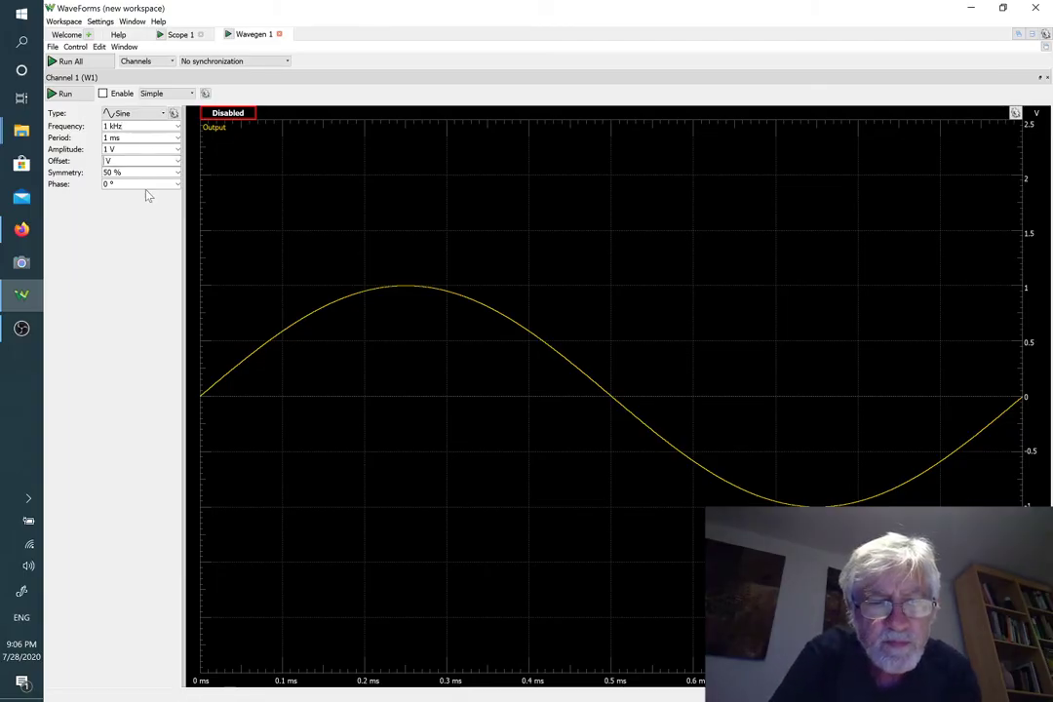
mouse_move(166, 216)
text(1 )
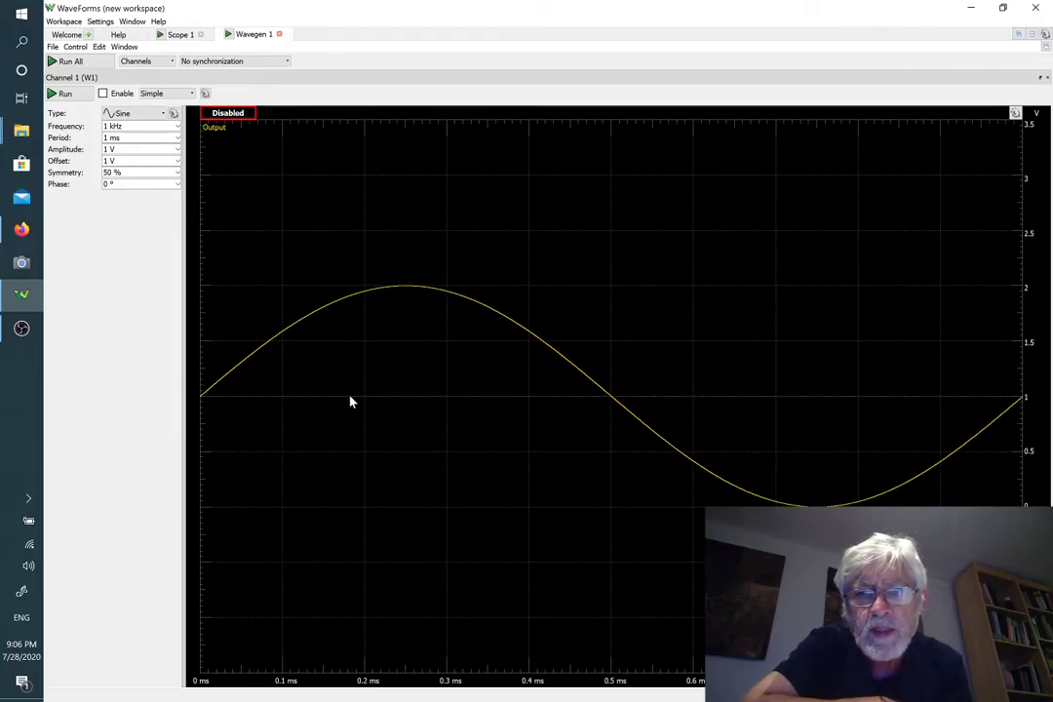
mouse_move(708, 485)
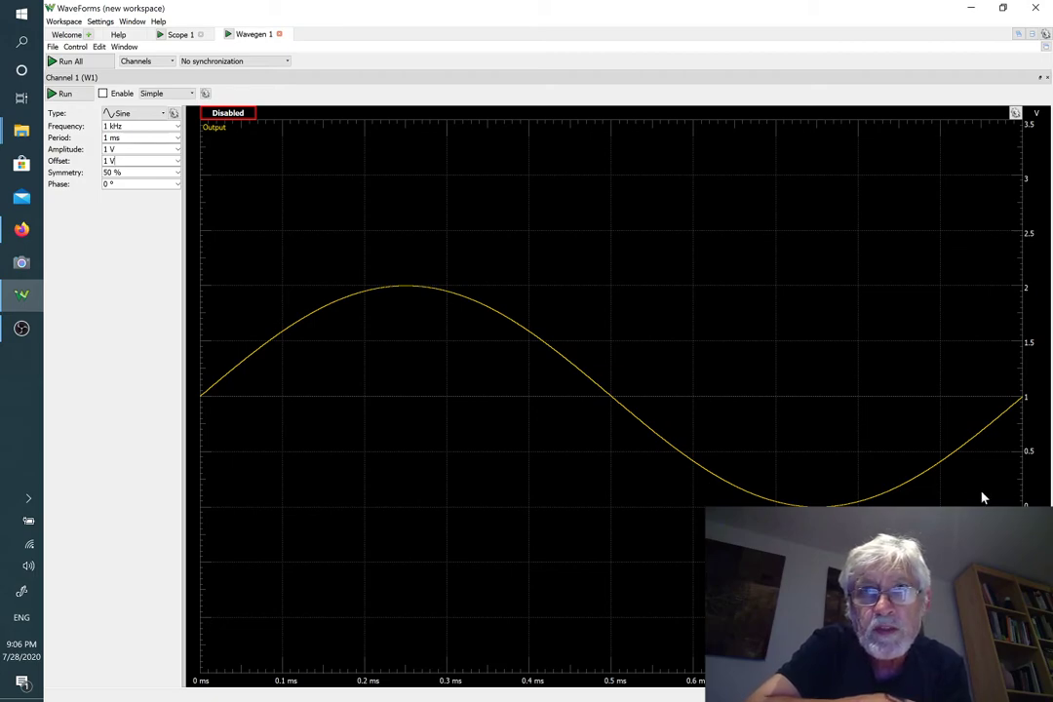
mouse_move(427, 291)
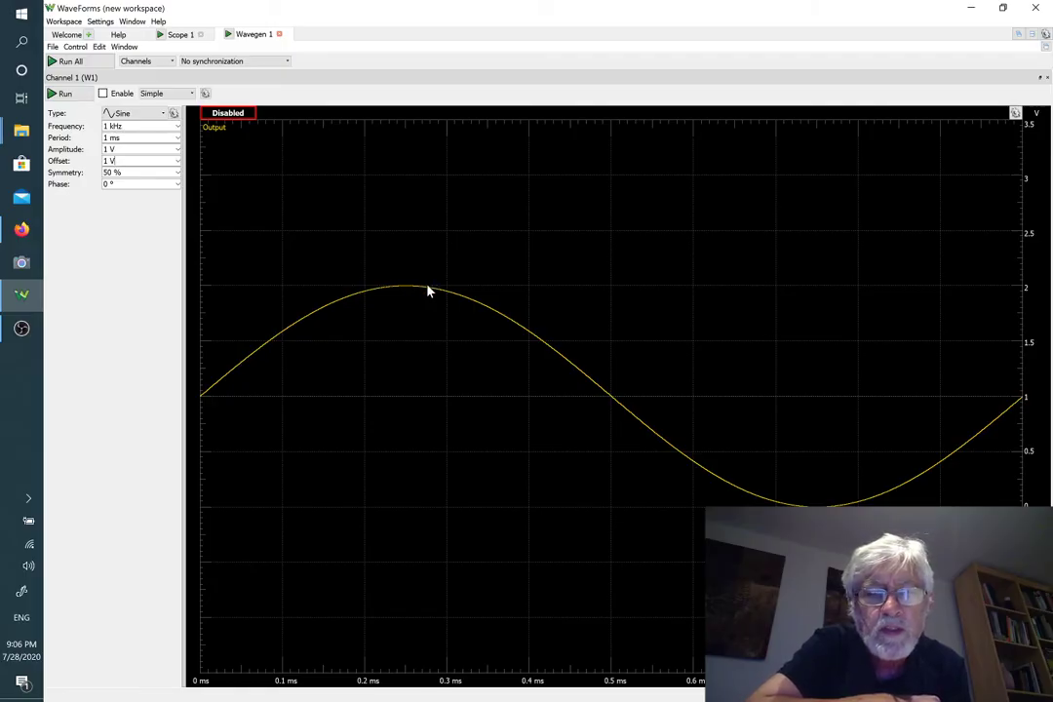
mouse_move(284, 168)
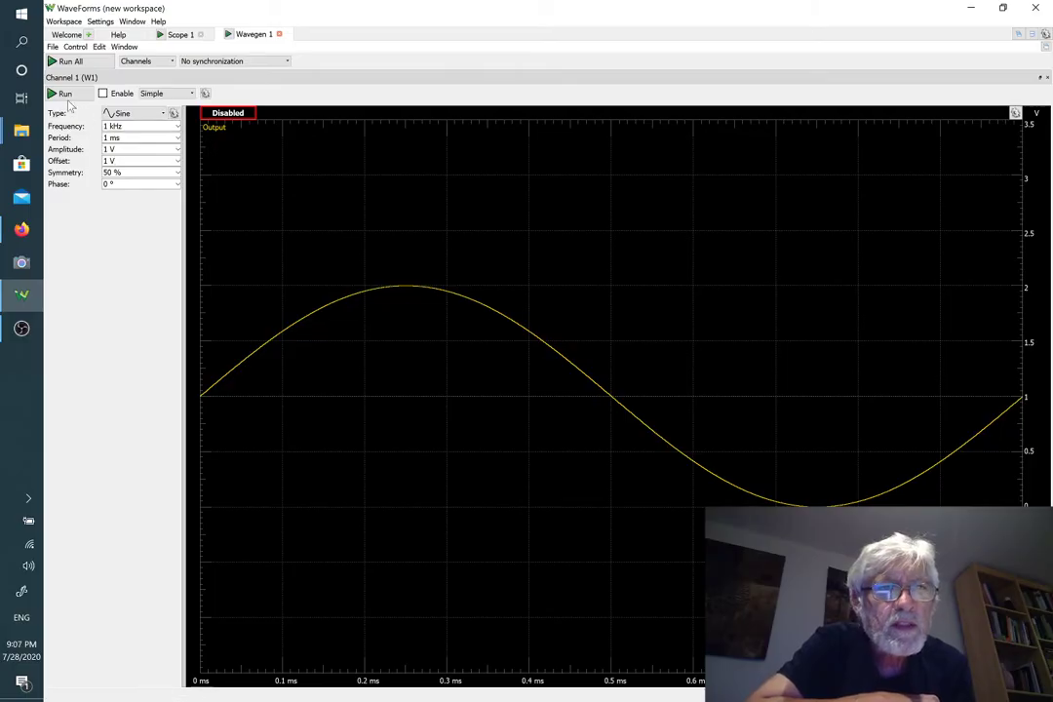
Run the Wavegen 1 output and switch back to Scope 1.
click(64, 93)
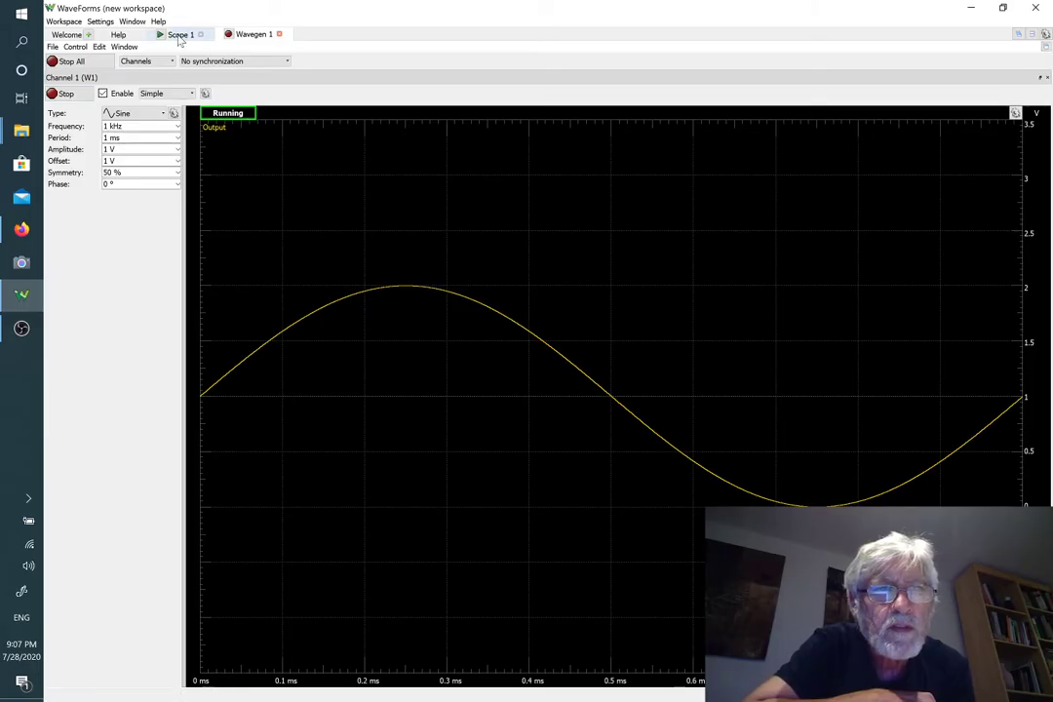
click(179, 34)
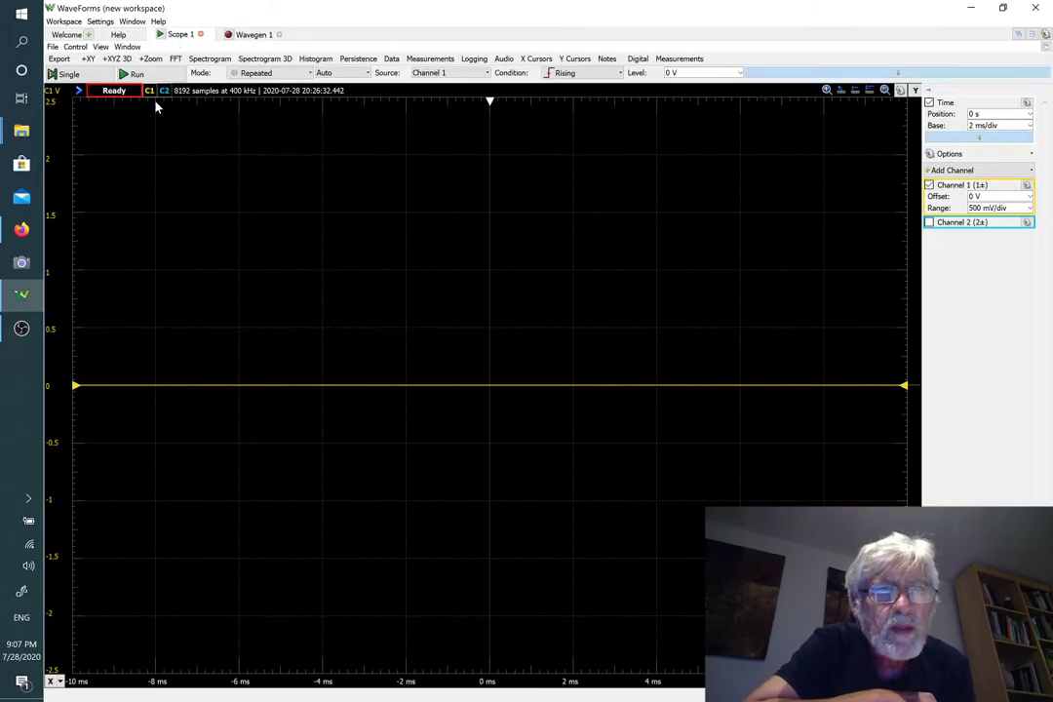
click(135, 73)
text(1)
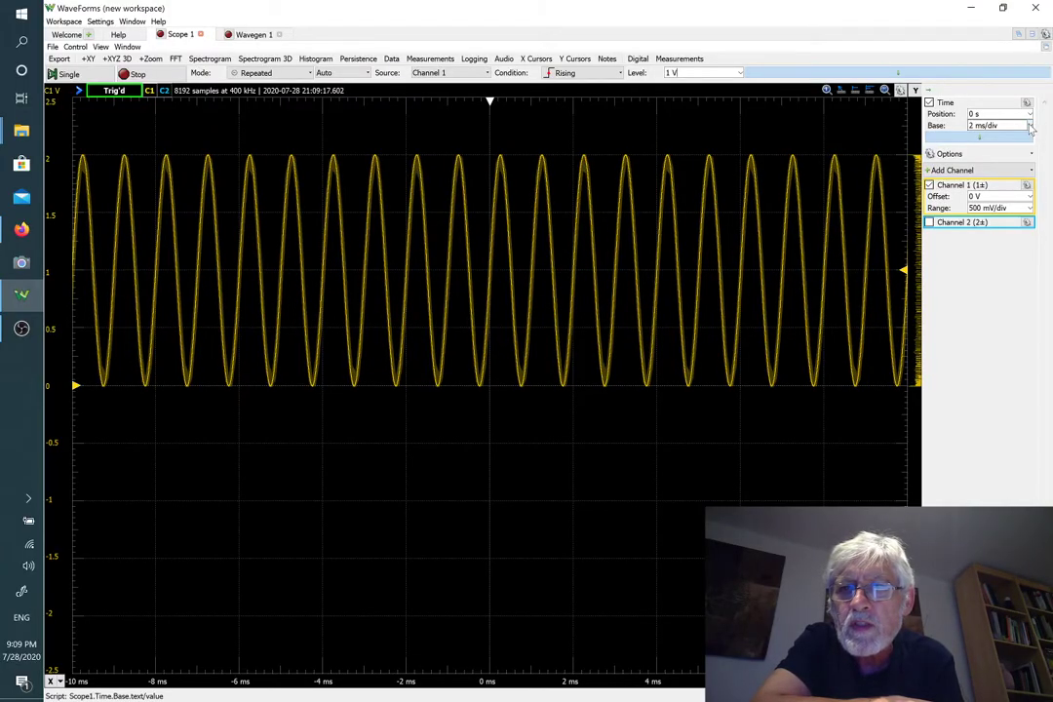
Set the scope time base to 200 us/div, then to 1 ms/div.
click(1029, 125)
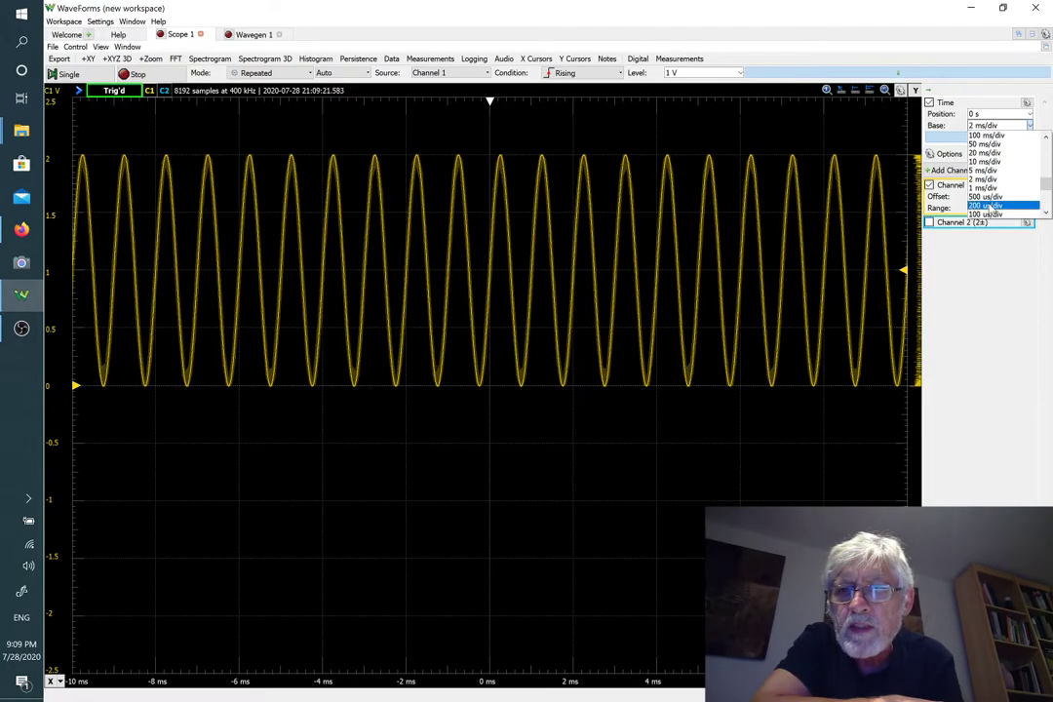
click(985, 208)
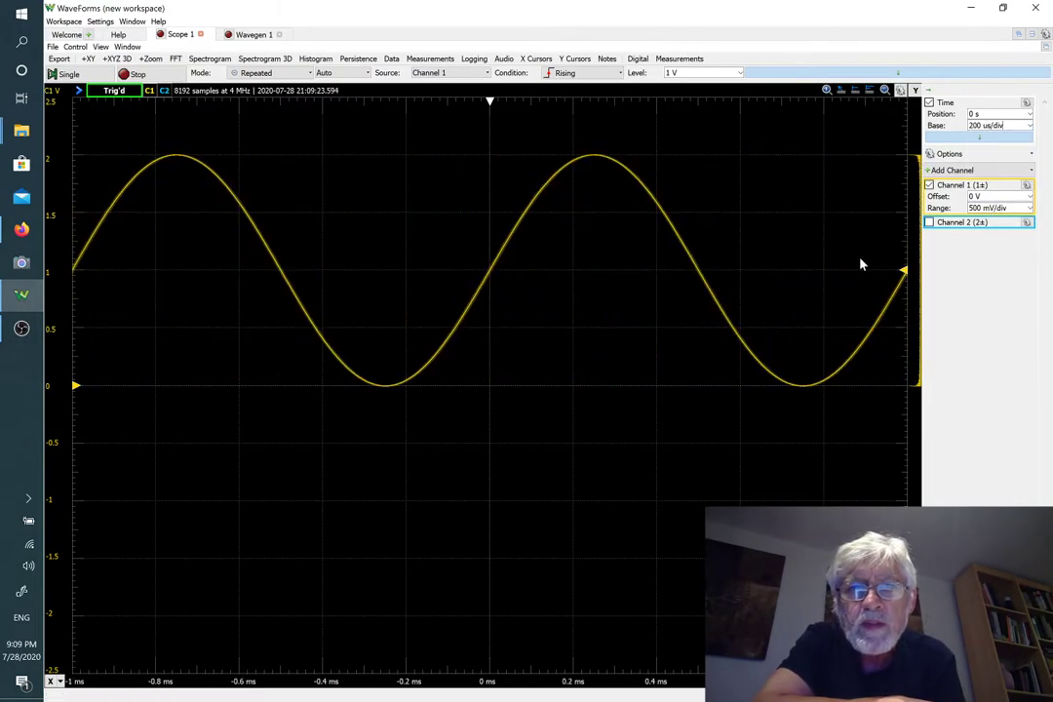
mouse_move(780, 298)
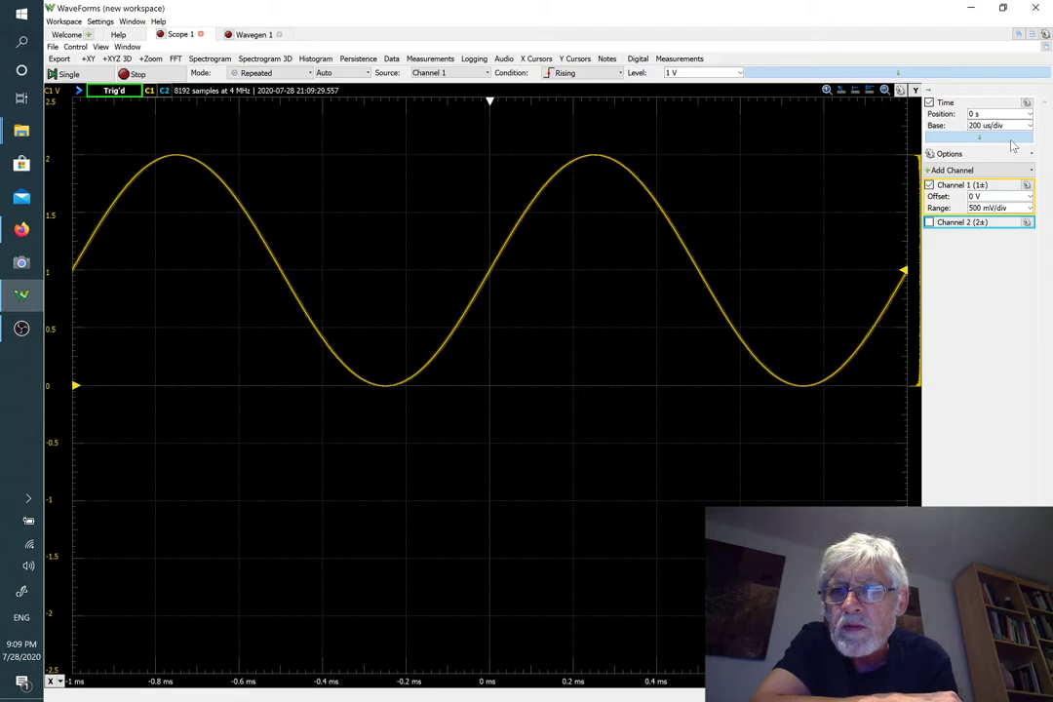
click(1030, 125)
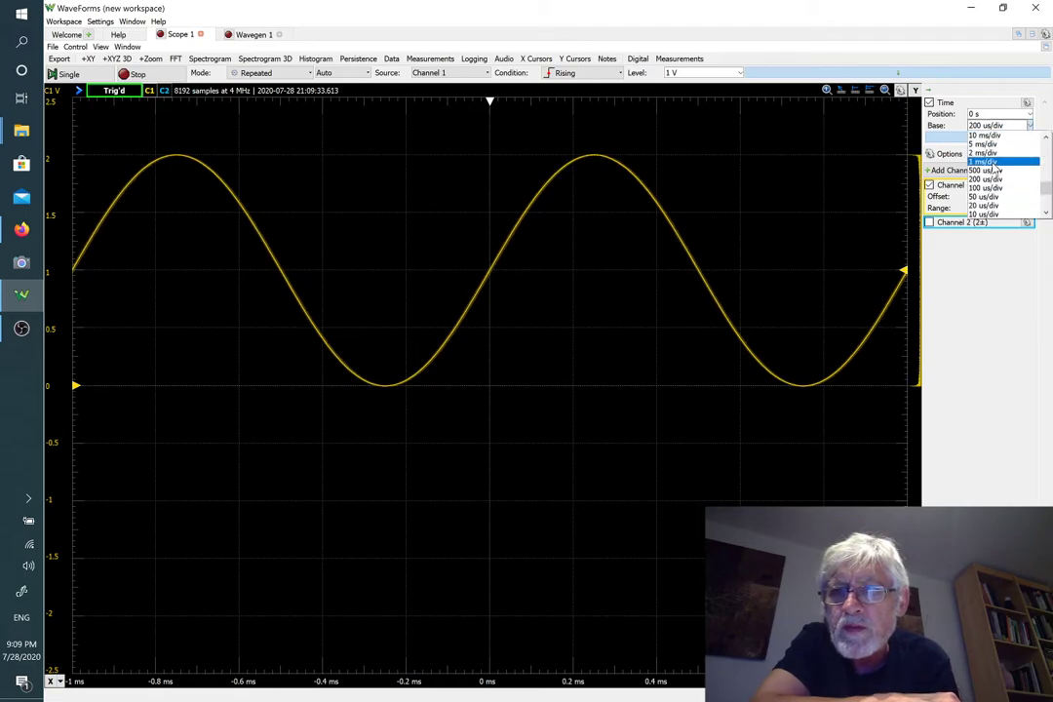
click(985, 162)
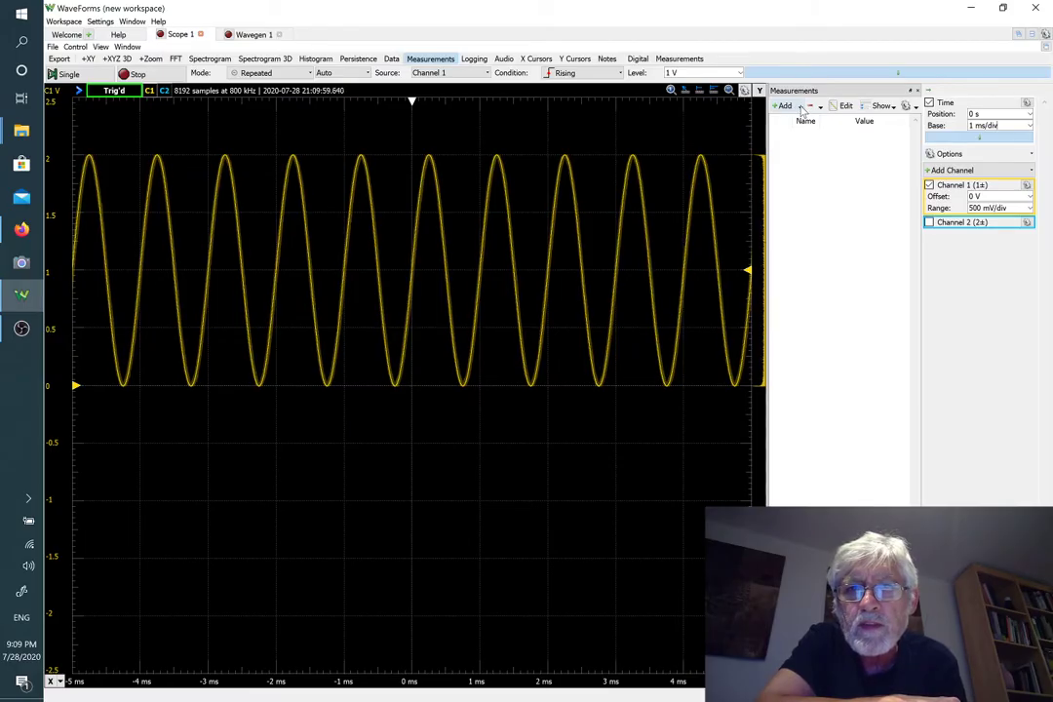
Add Channel 1 Peak2Peak and Frequency measurements via the Add measurement dialog.
click(784, 105)
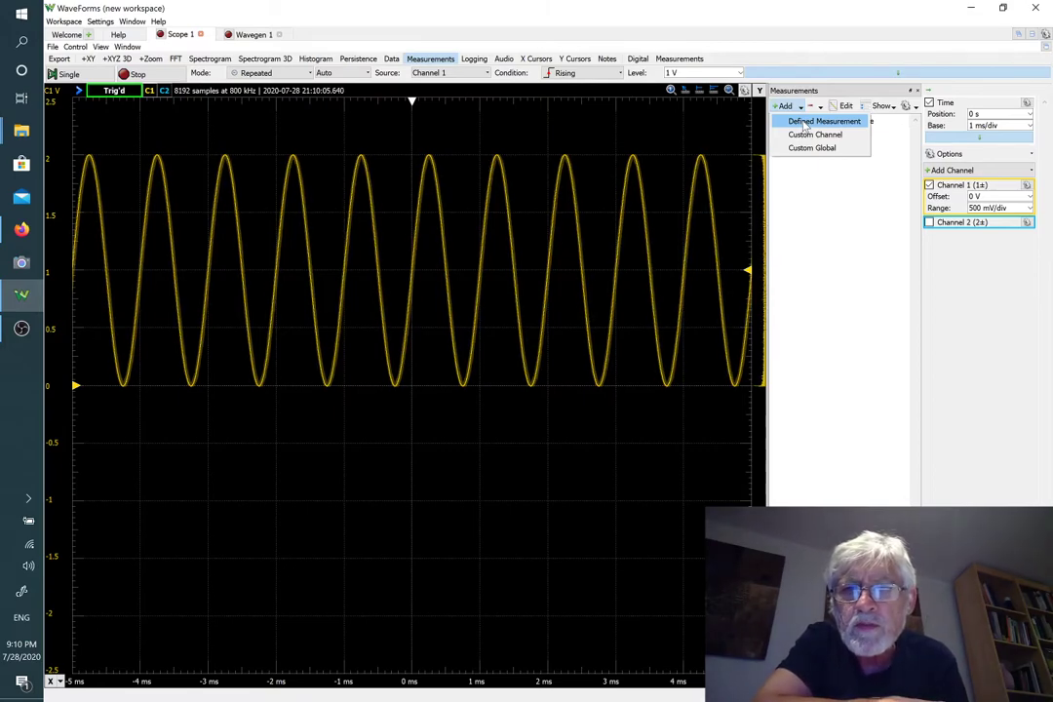
click(824, 120)
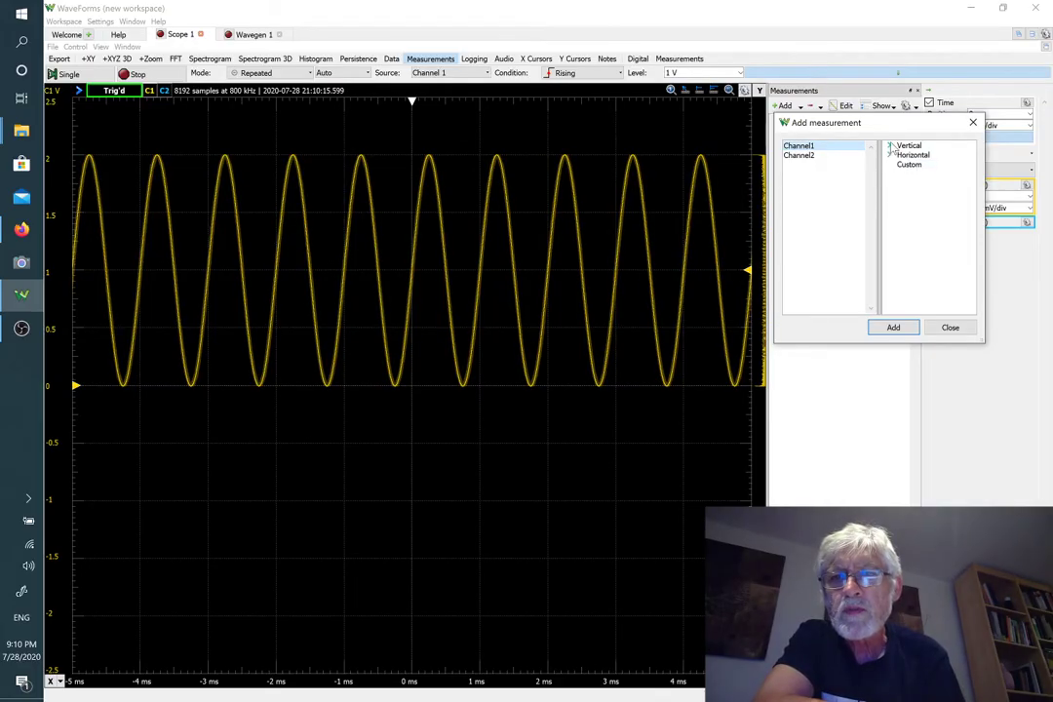
click(889, 146)
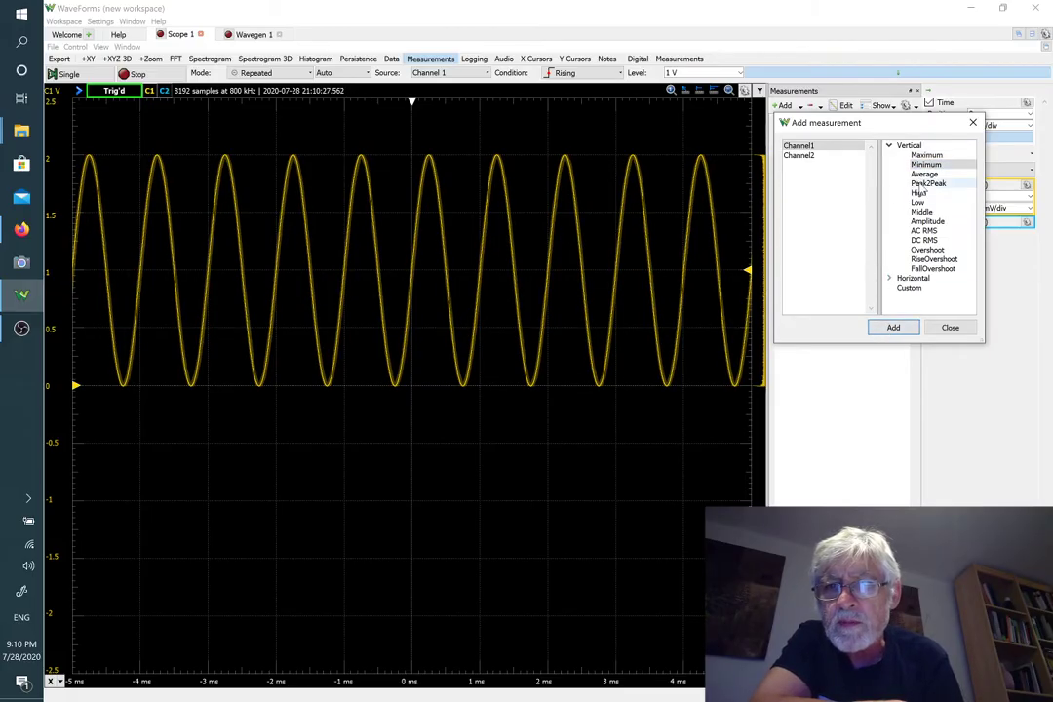
click(928, 184)
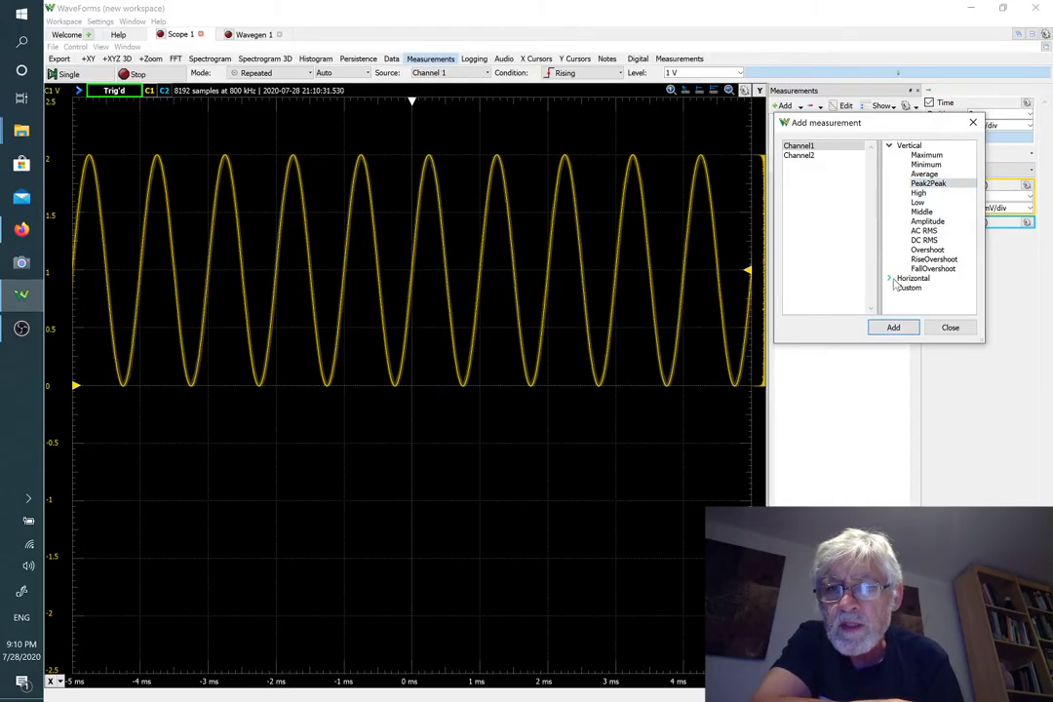
click(889, 278)
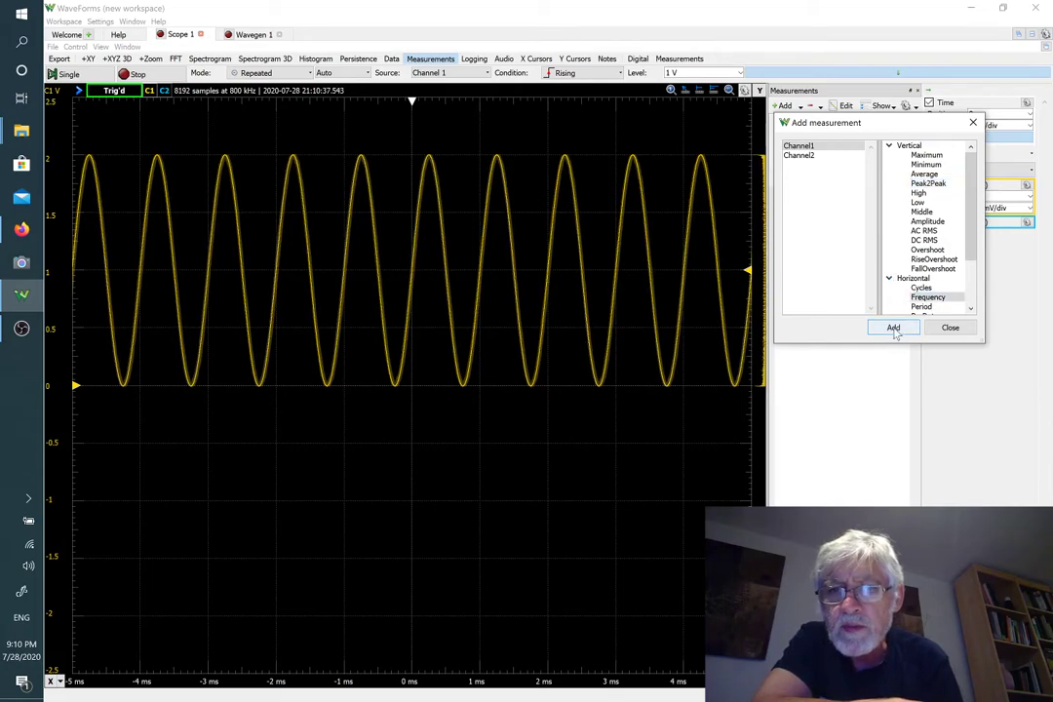
click(894, 327)
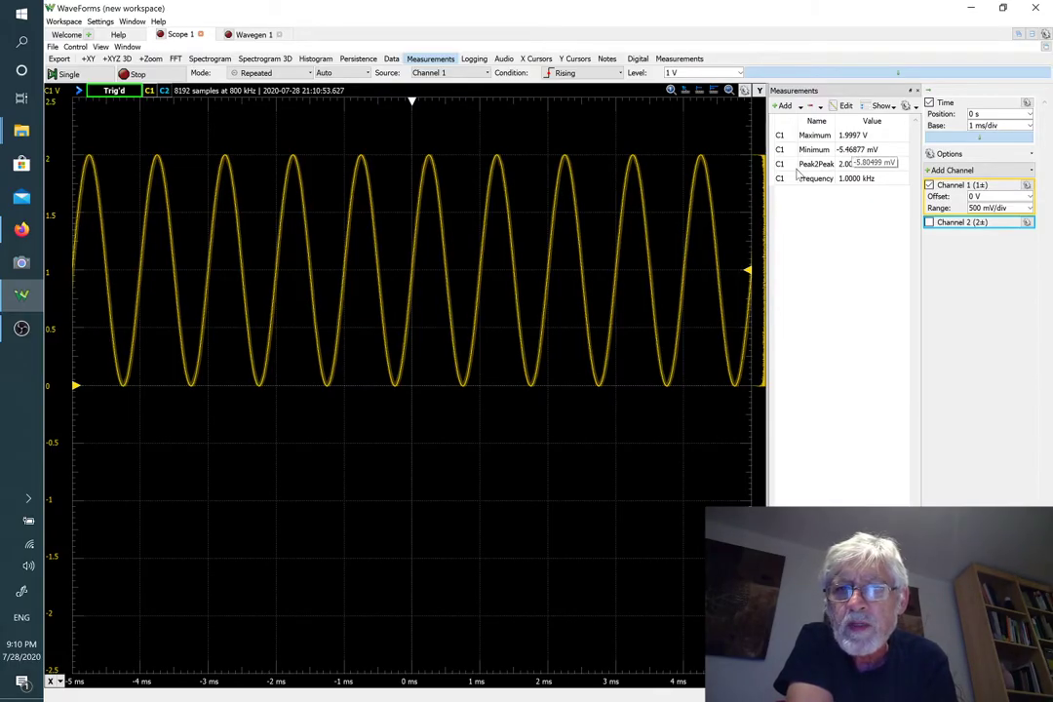
mouse_move(868, 232)
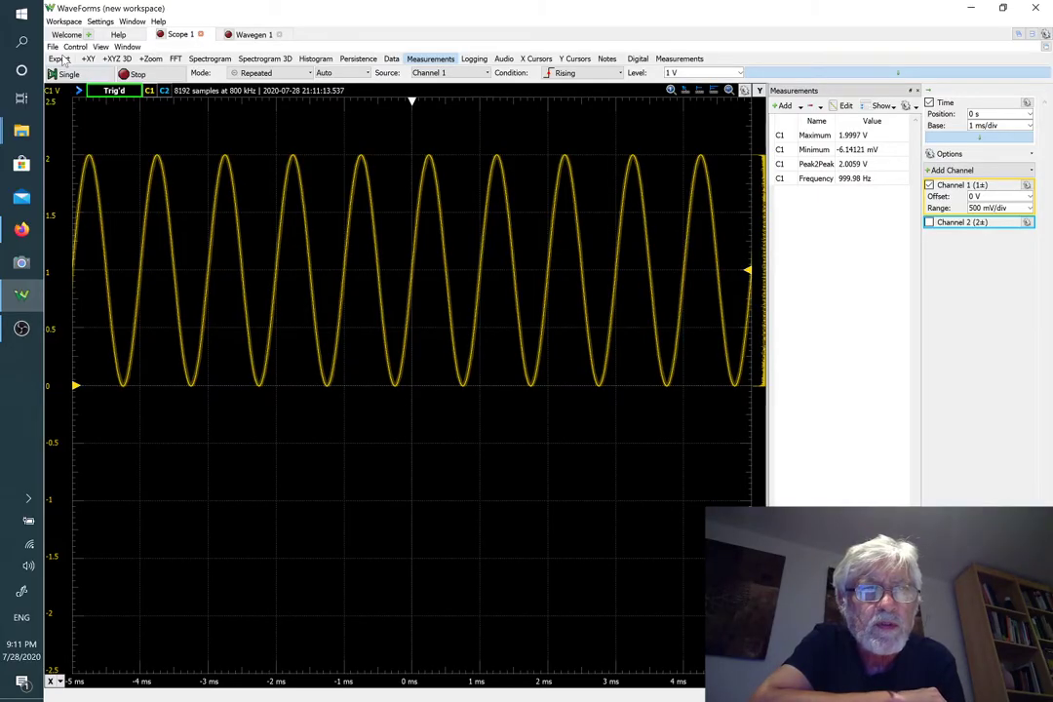
Preview the measurements export in an enlarged Oscilloscope Export window, then close it unsaved.
click(57, 58)
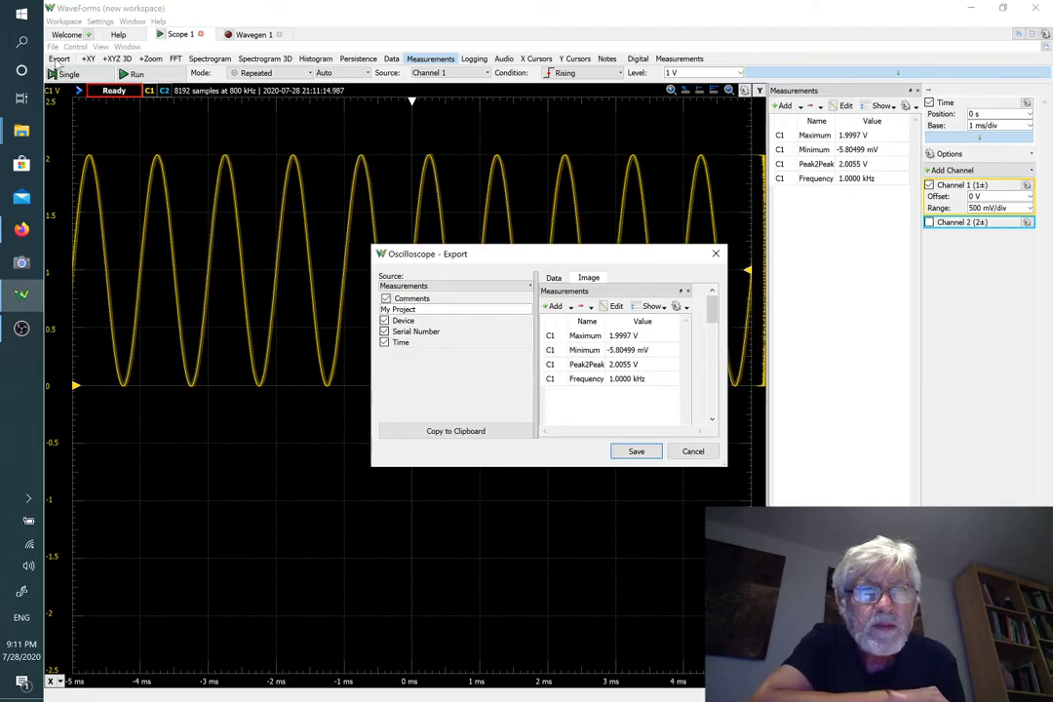
mouse_move(522, 266)
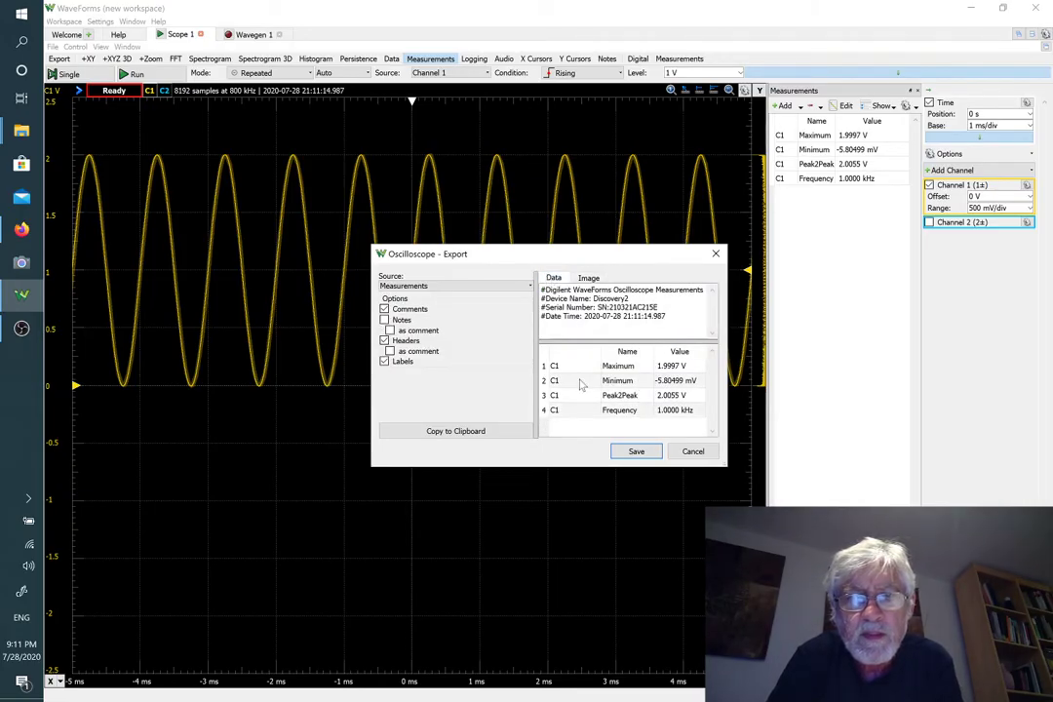
mouse_move(668, 376)
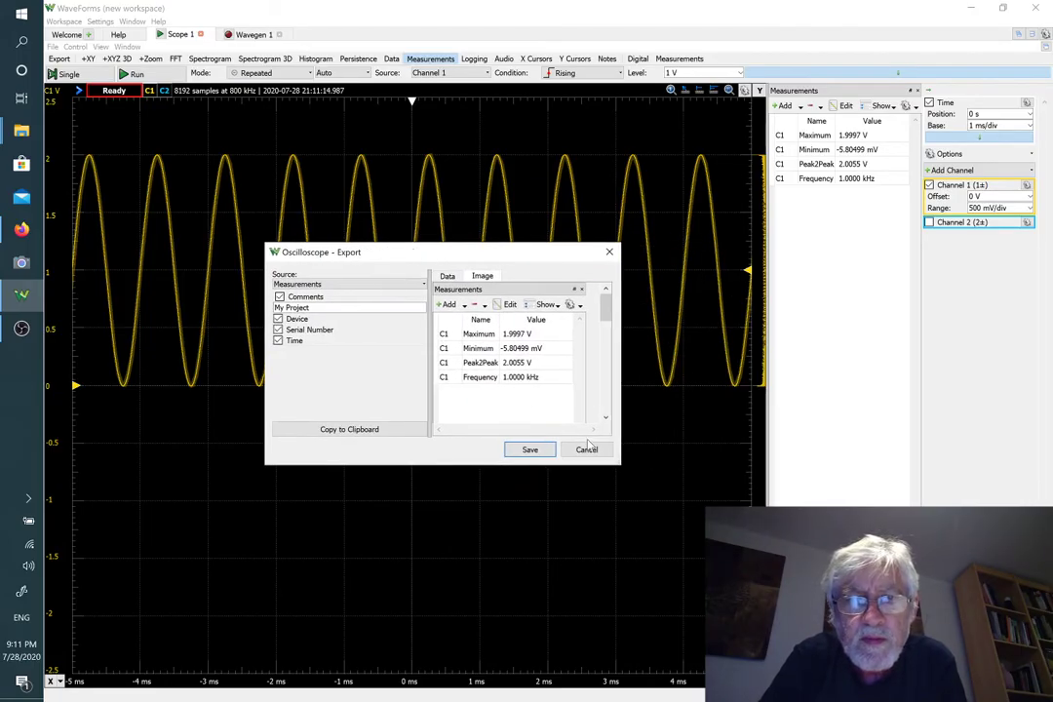
drag(620, 461, 702, 502)
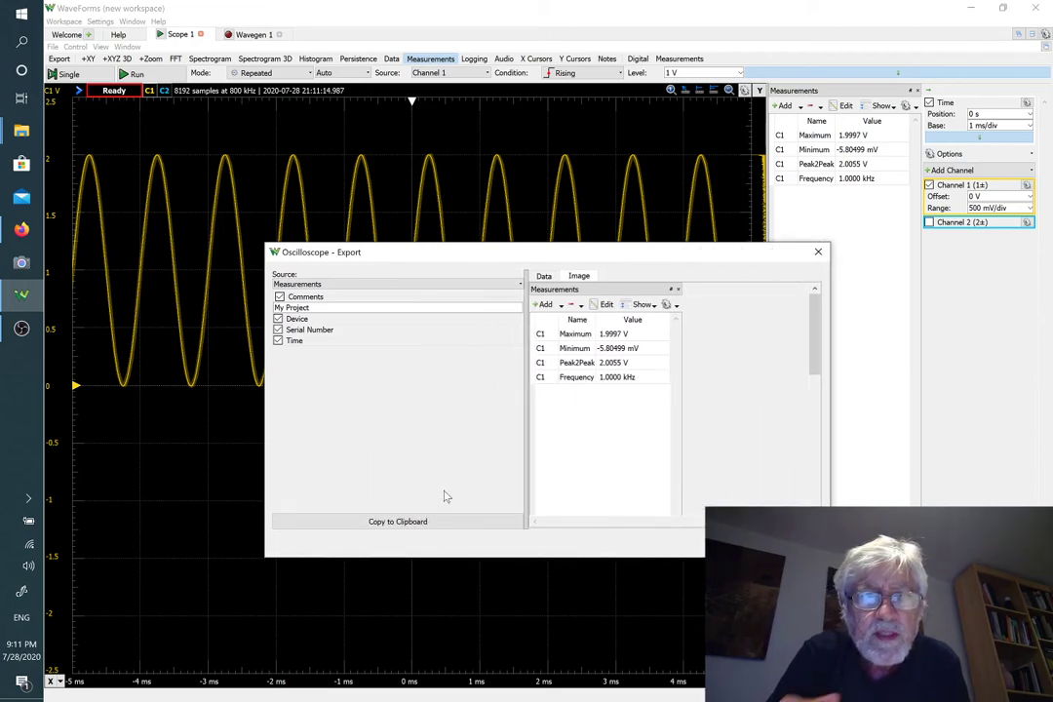
mouse_move(450, 330)
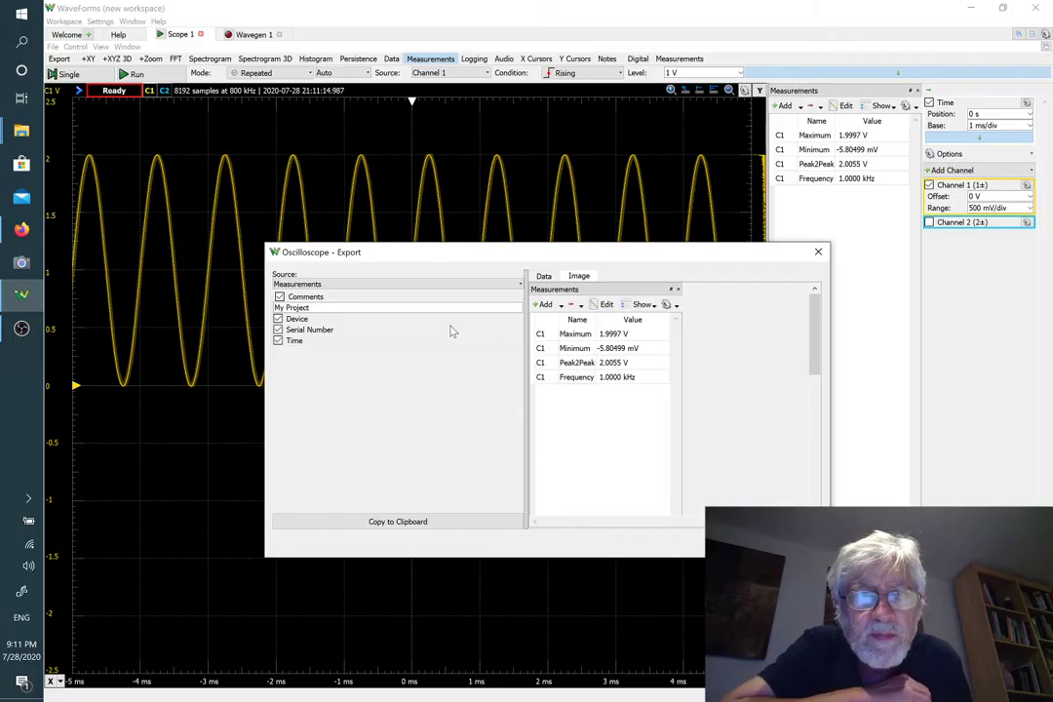
mouse_move(380, 432)
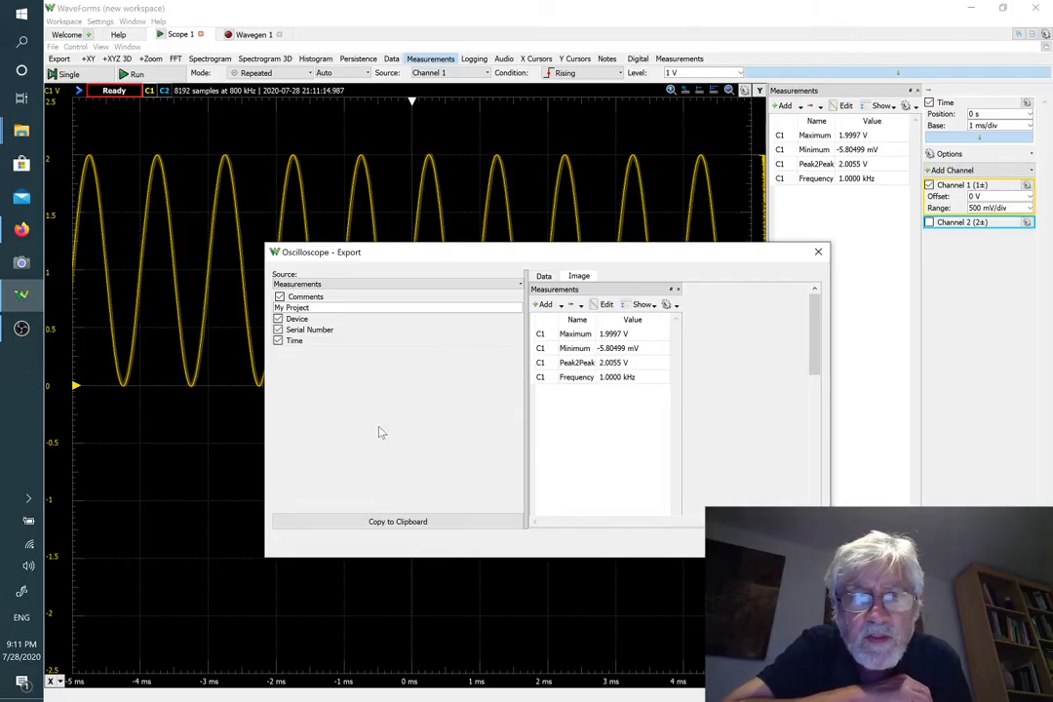
mouse_move(534, 291)
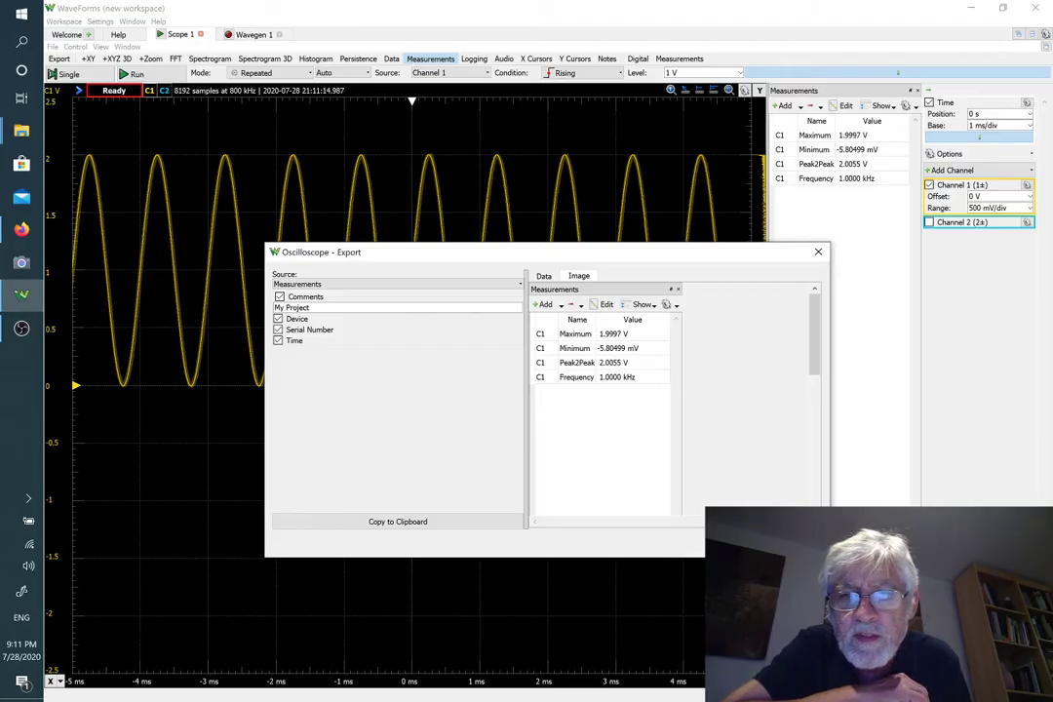
click(818, 252)
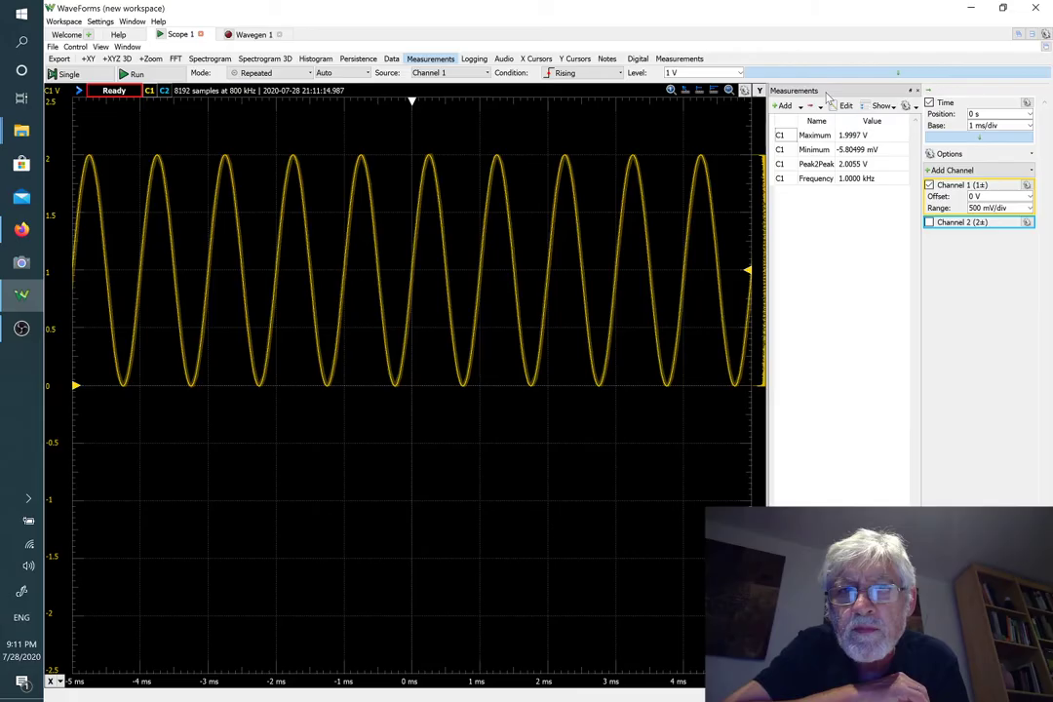
mouse_move(463, 94)
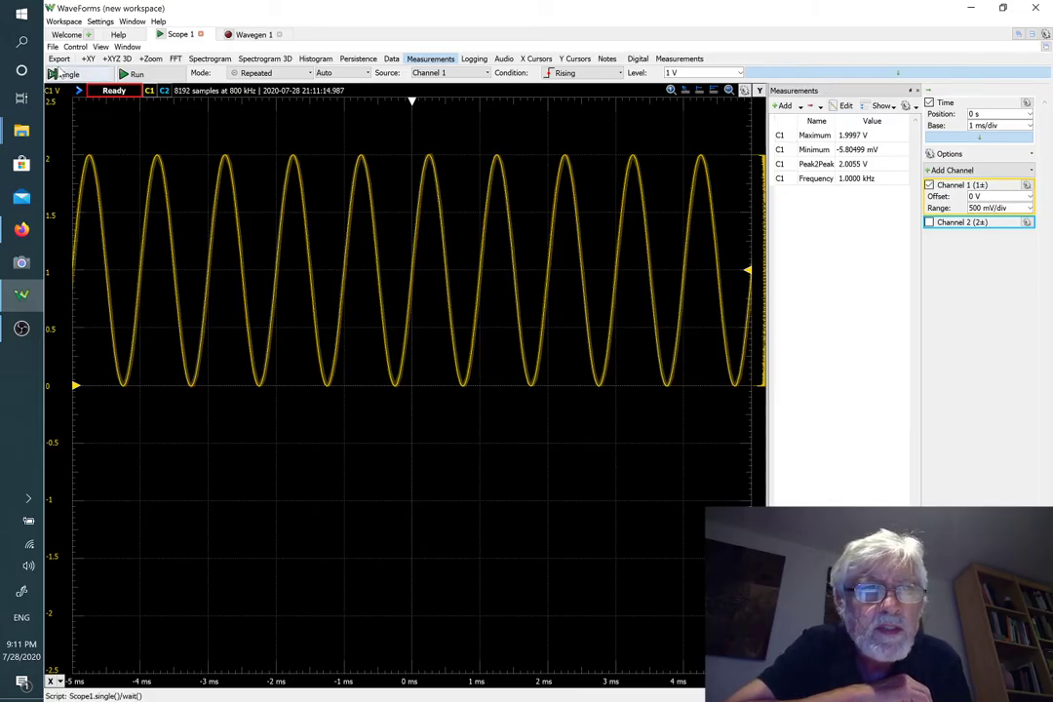
Take a single capture and close the acquisition export window.
click(58, 59)
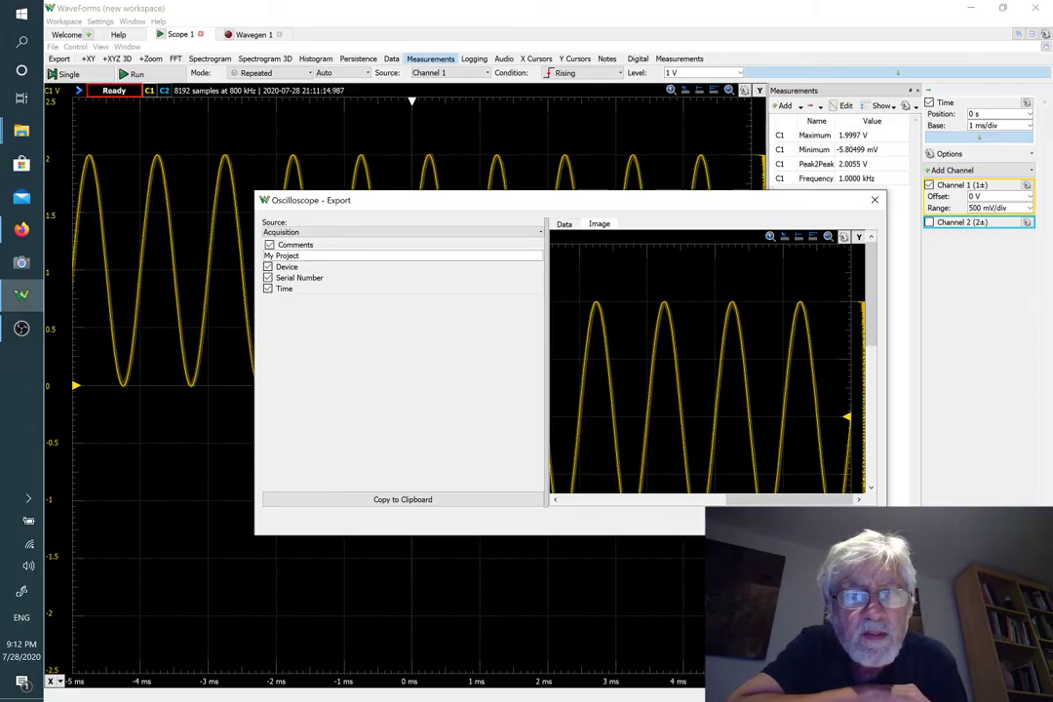
click(874, 200)
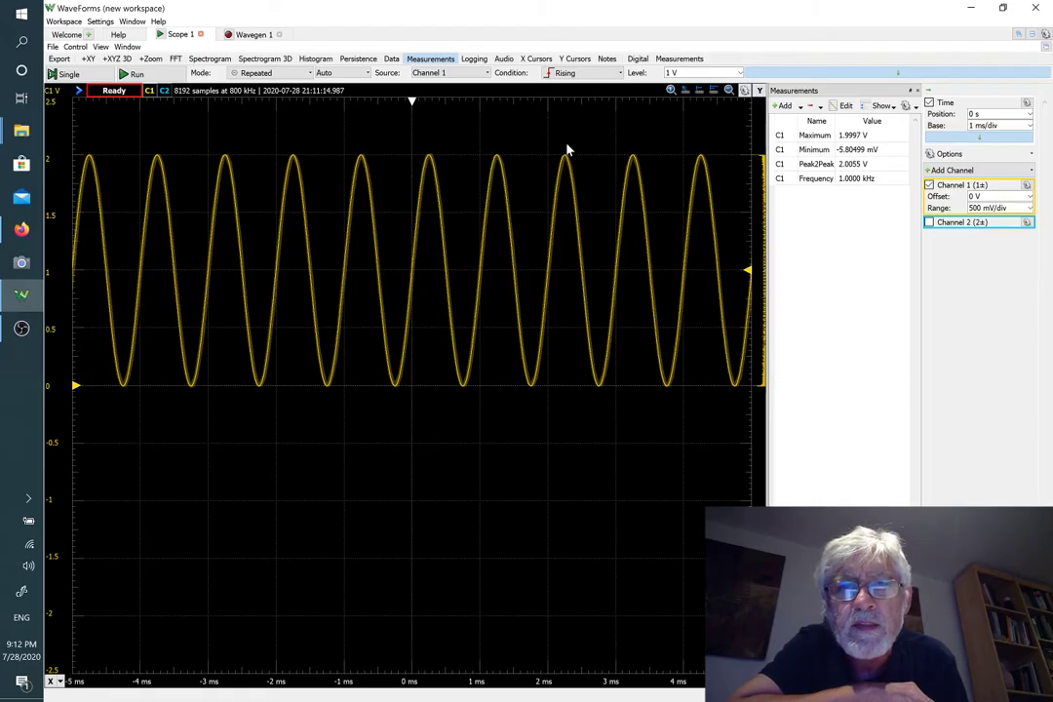
mouse_move(1025, 432)
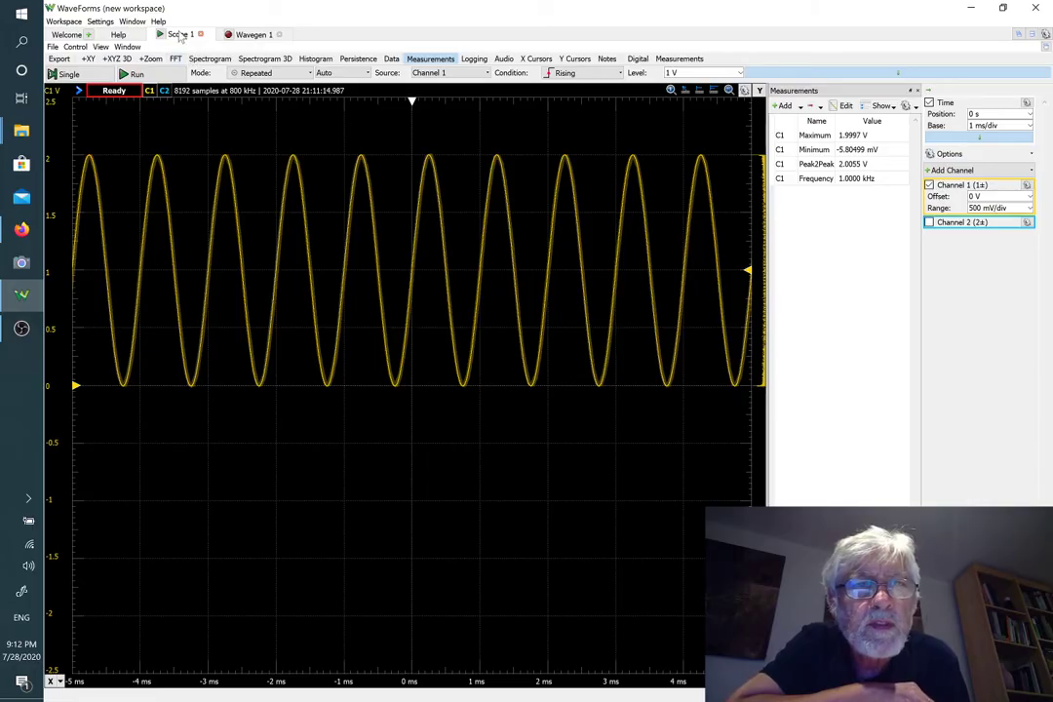
Visit Wavegen 1, return to Scope 1, and open the oscilloscope export.
click(251, 34)
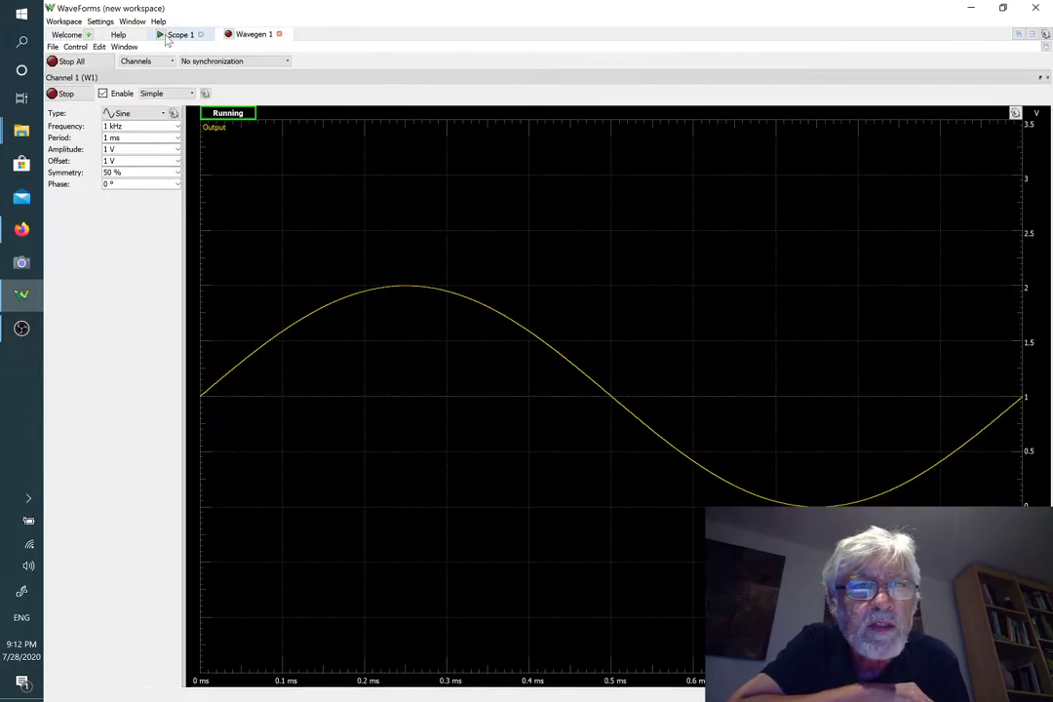
click(181, 34)
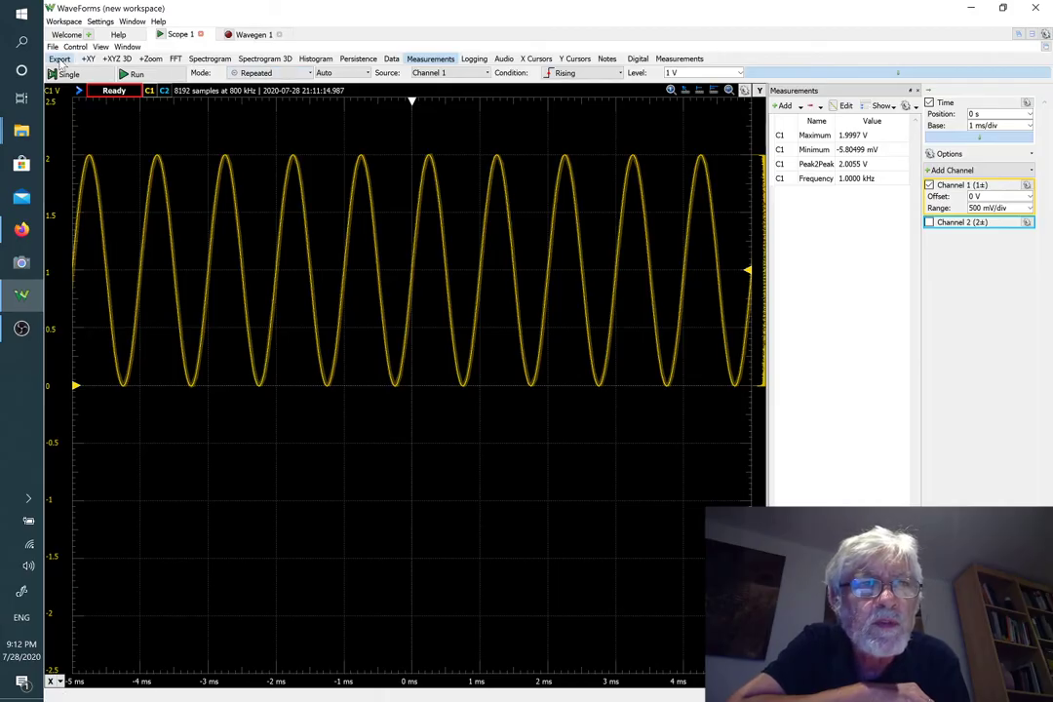
click(58, 58)
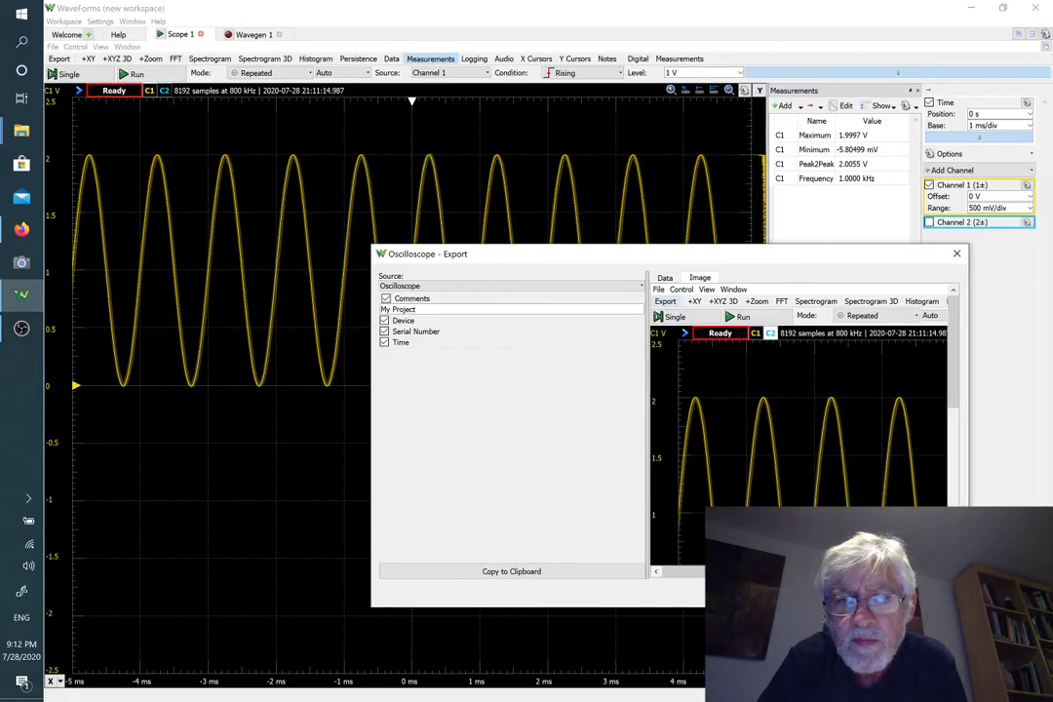
Browse the measurement panel and waveform in the export preview, then close it.
click(700, 278)
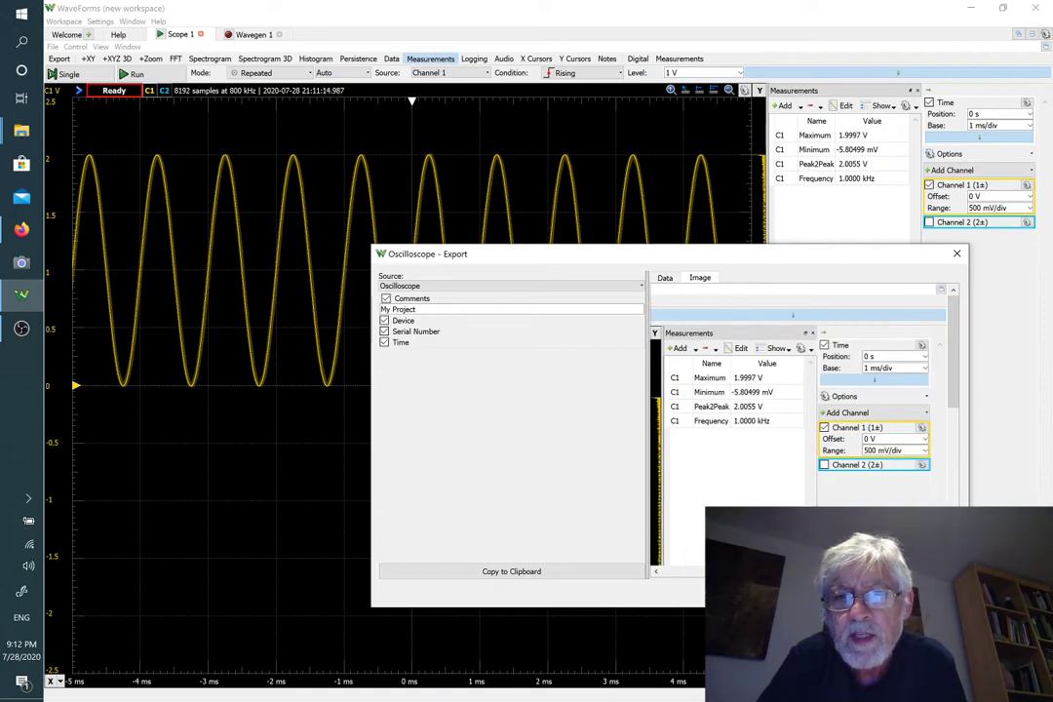
click(700, 278)
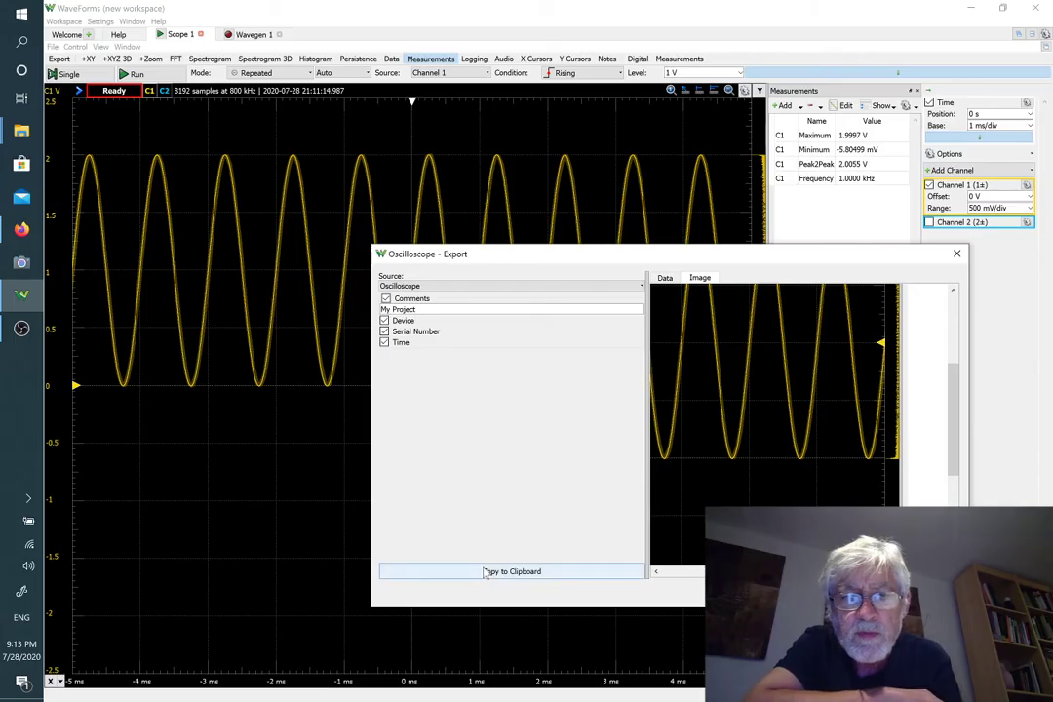
mouse_move(680, 583)
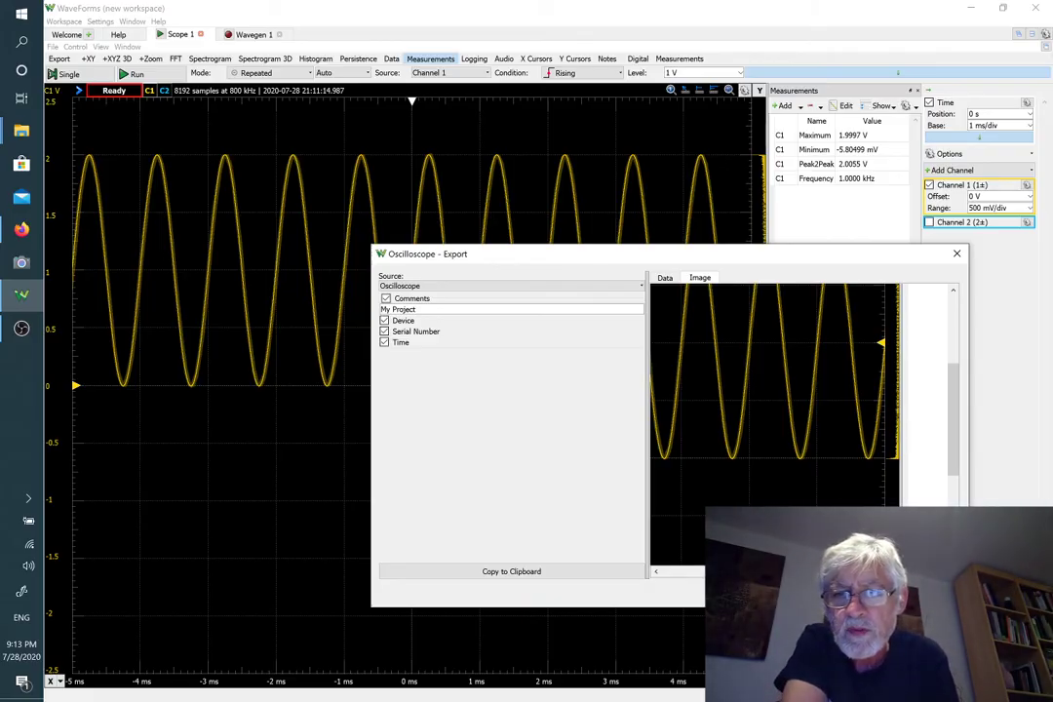
click(957, 254)
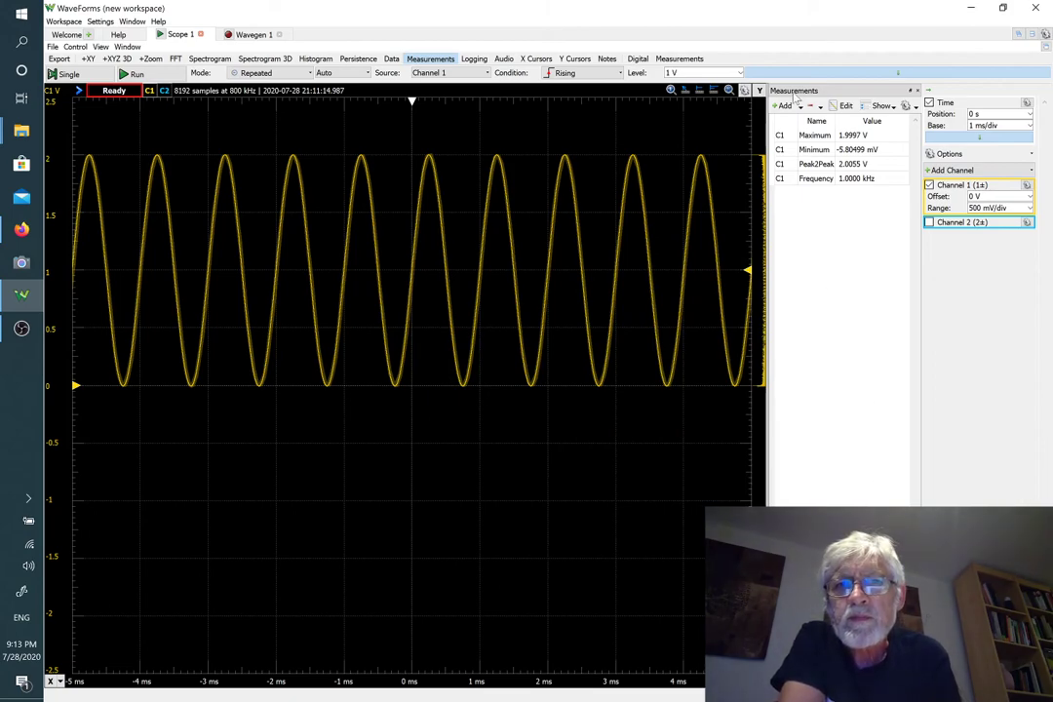
mouse_move(831, 202)
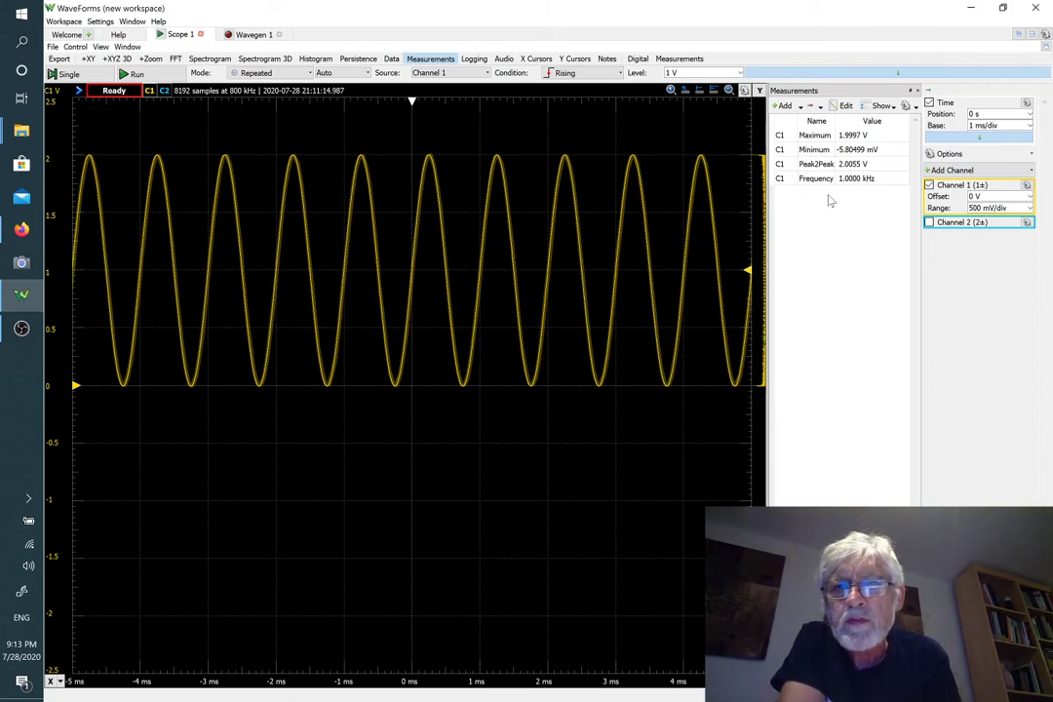